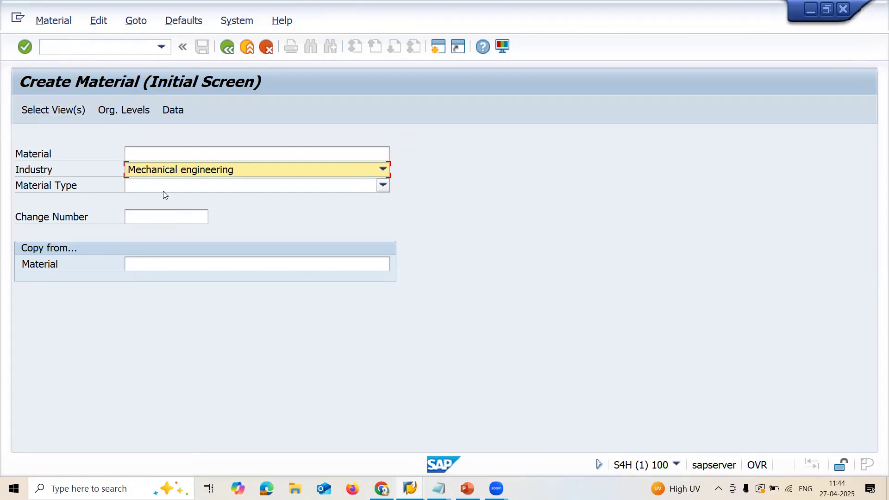
# - Choose ZRaw Material MA03** from the bottom of the material type list
pyautogui.click(383, 185)
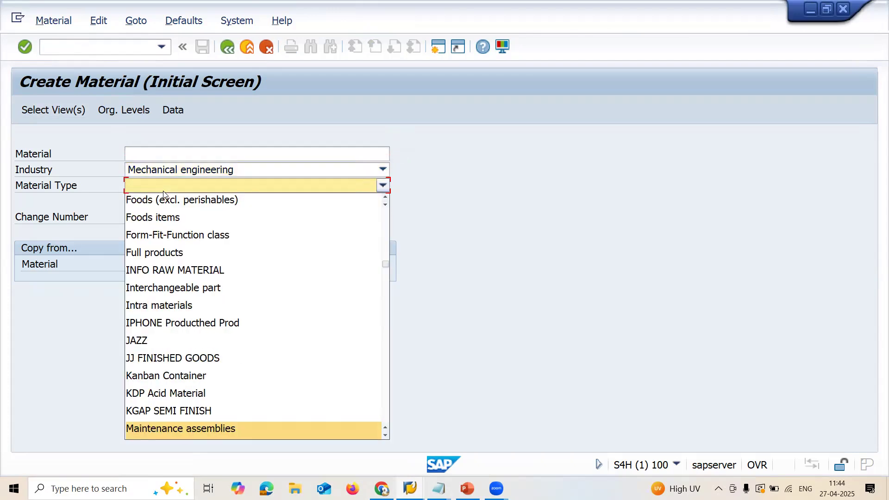
pyautogui.scroll(-3)
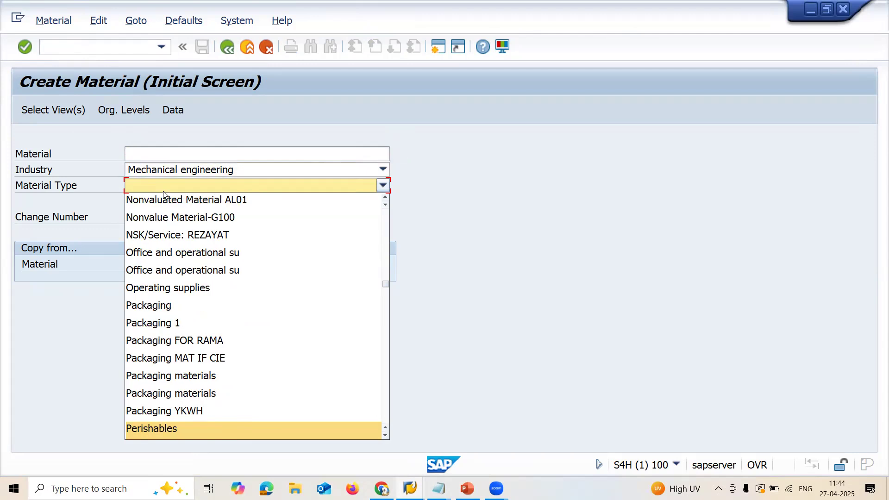
pyautogui.scroll(-3)
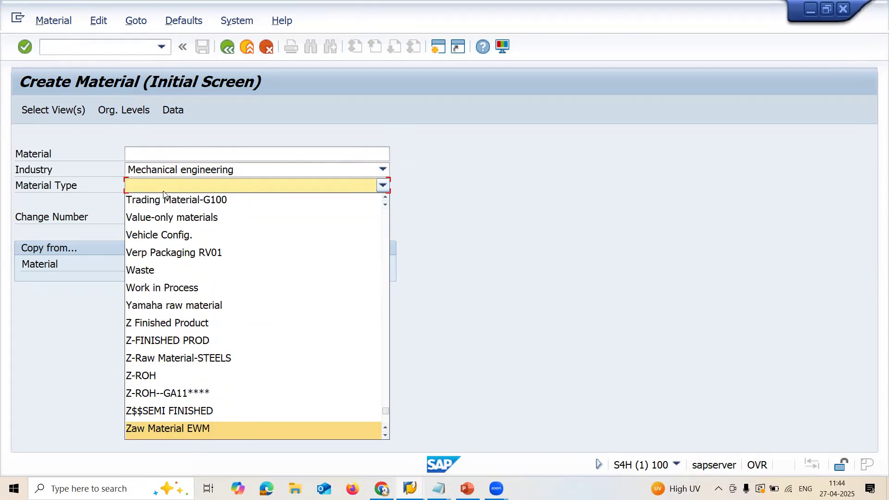
pyautogui.scroll(-3)
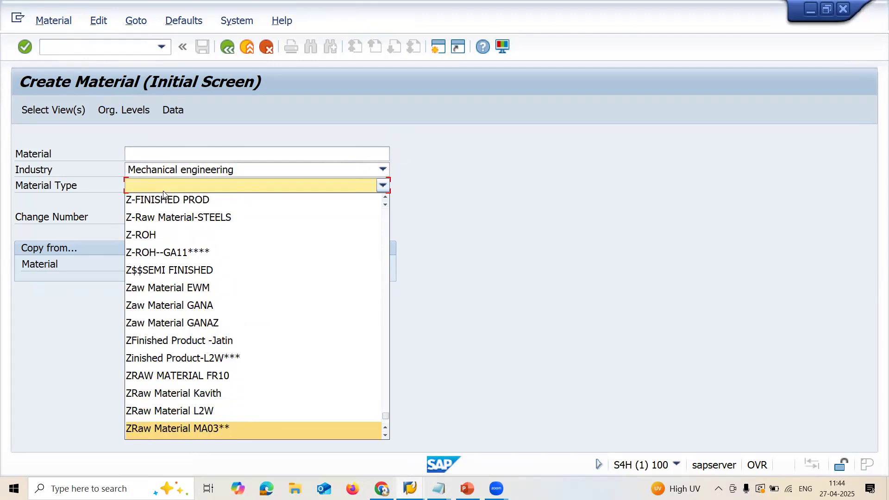
pyautogui.click(177, 428)
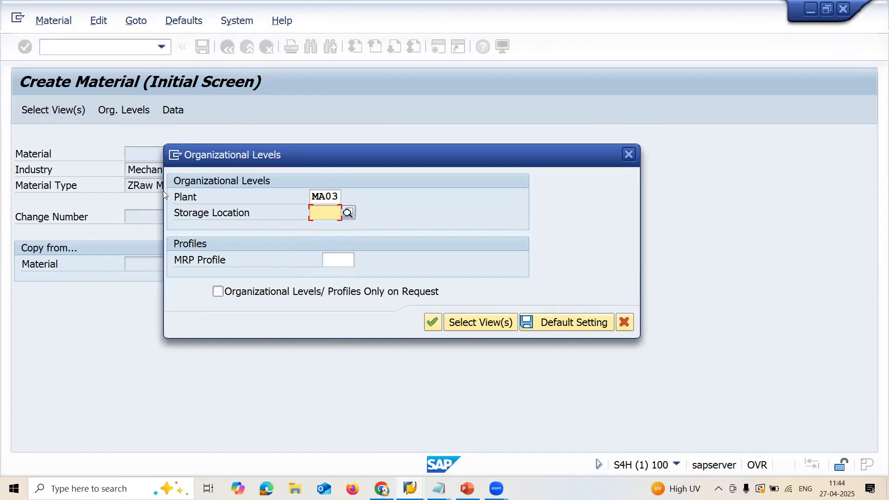
# - Enter plant MA03 and Basic Data description SUGAR, unit KG, group C01, then continue to MRP 1
pyautogui.write('MA03')
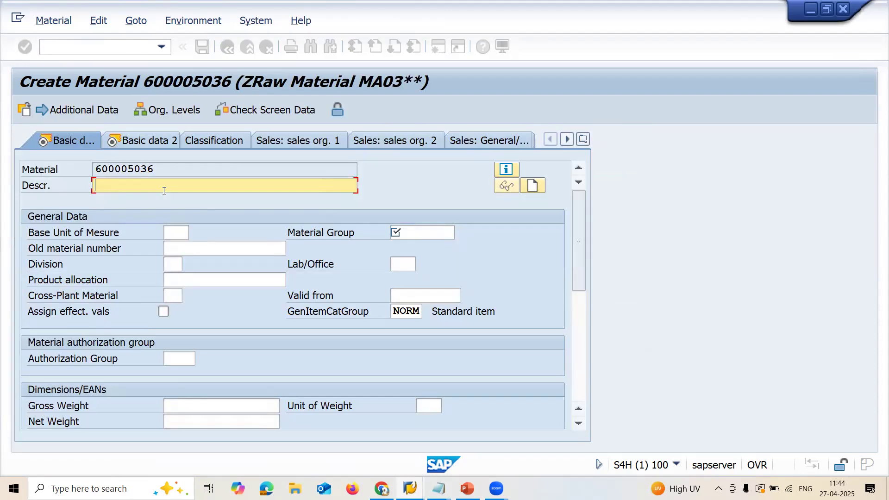
pyautogui.write('SUGAR')
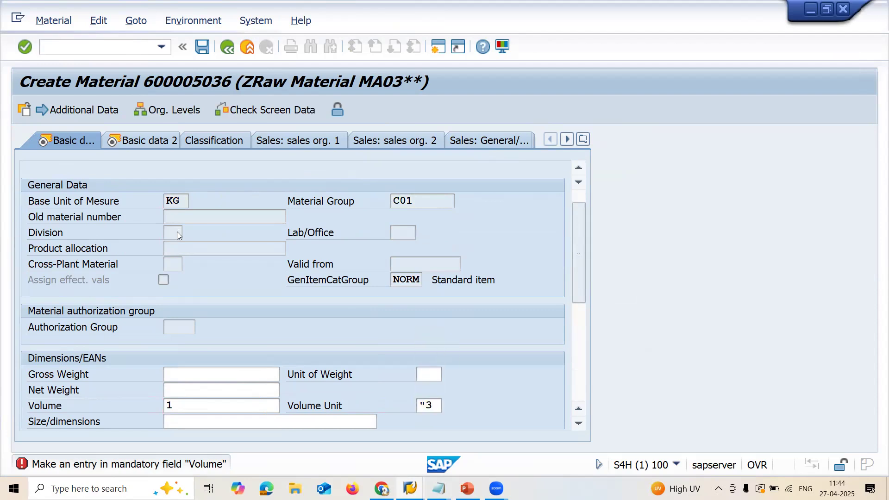
pyautogui.click(149, 140)
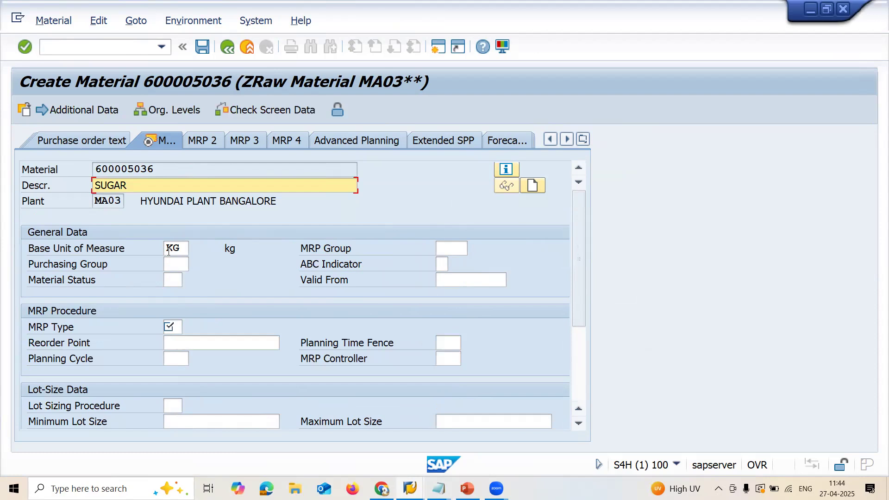
# - Select MRP type V1 (manual reorder point) from the value help list
pyautogui.click(174, 326)
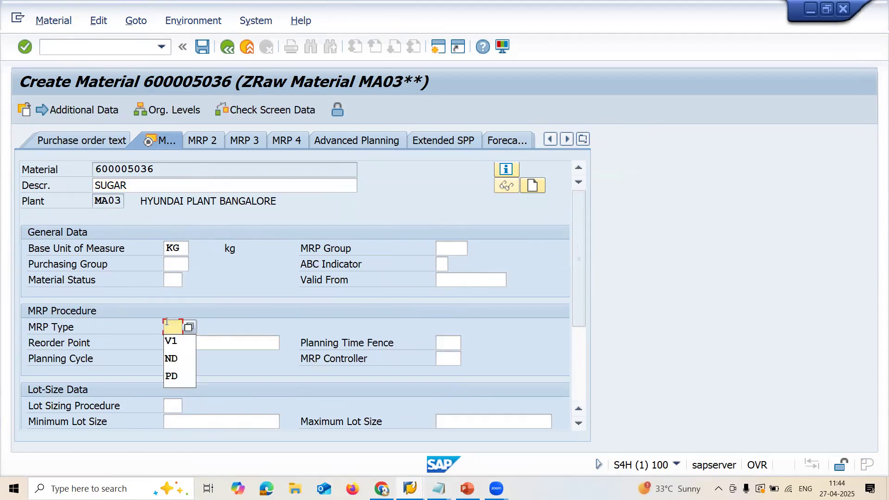
pyautogui.click(170, 341)
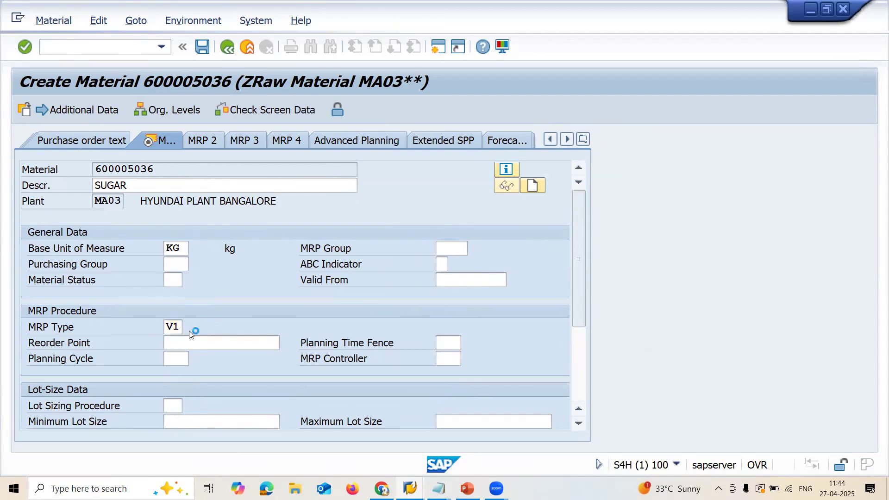
pyautogui.click(183, 327)
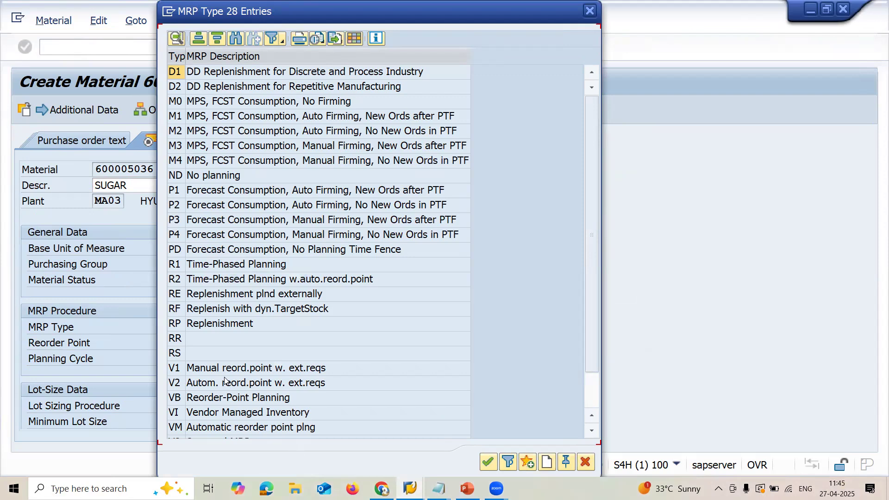
pyautogui.click(255, 368)
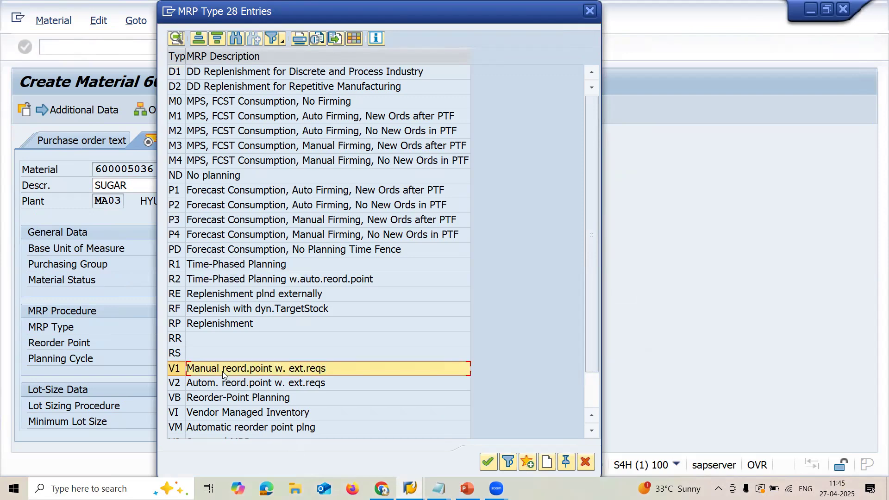
pyautogui.moveTo(223, 378)
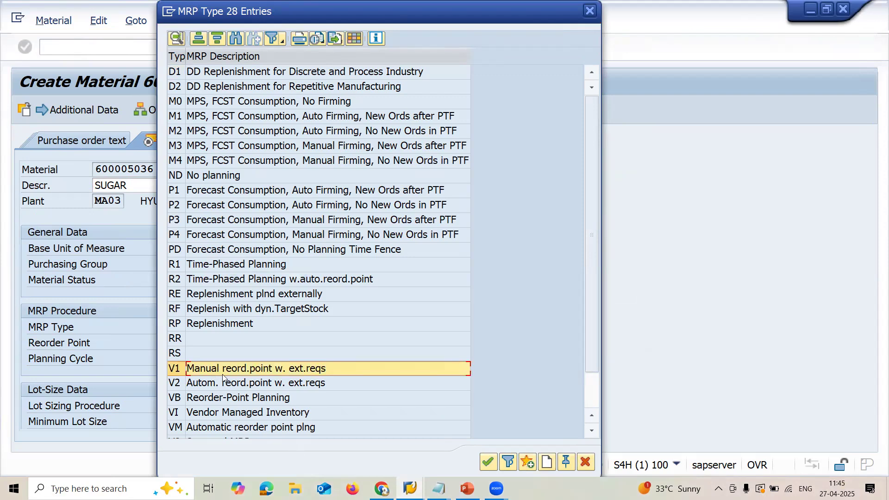
pyautogui.doubleClick(255, 367)
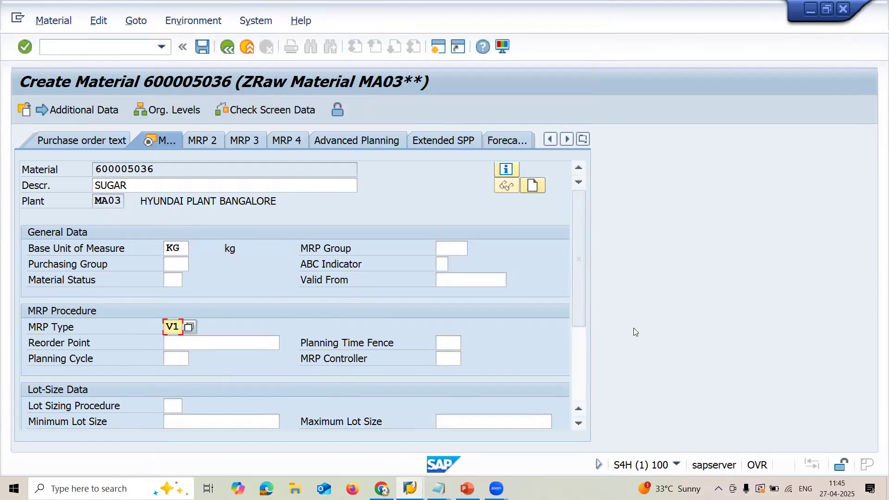
pyautogui.click(220, 343)
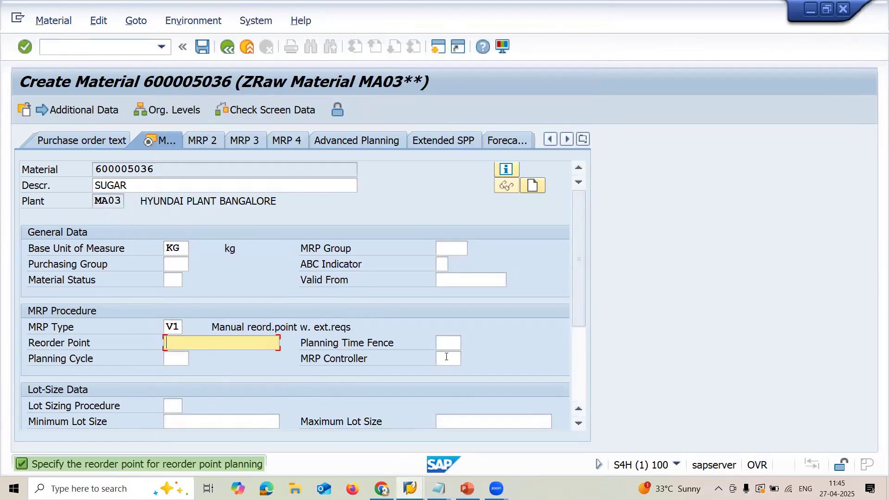
# - Enter reorder point 20 and MRP controller MA1
pyautogui.write('20')
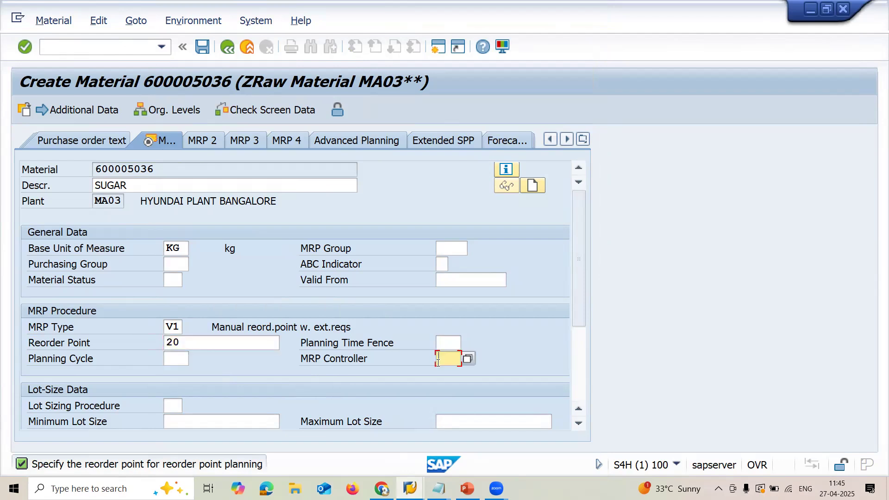
pyautogui.write('MA1')
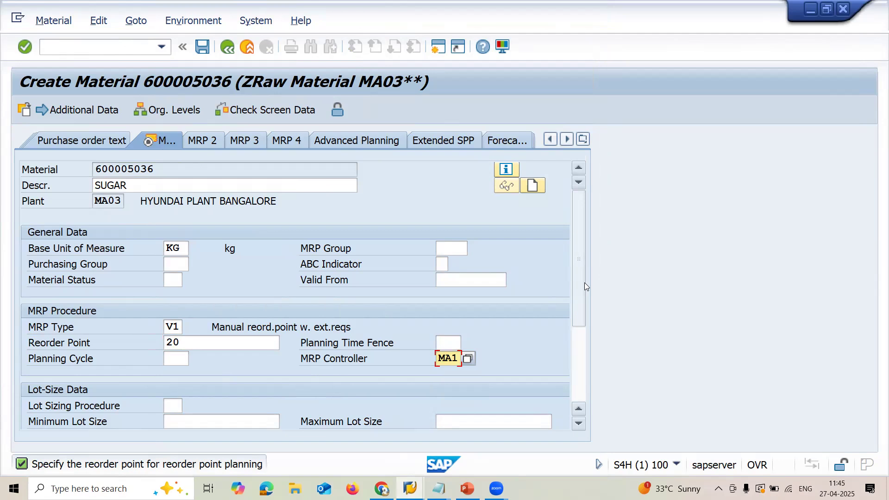
pyautogui.scroll(-3)
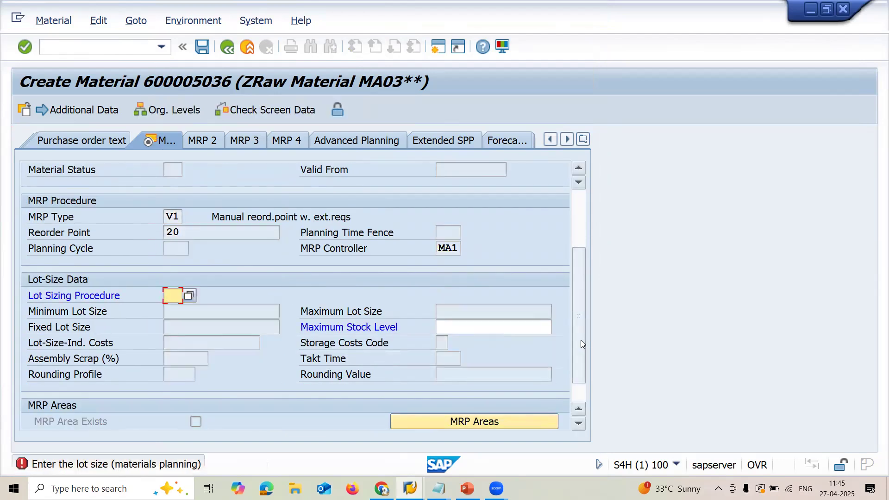
# - Enter lot sizing procedure HB and maximum stock level 30, then continue to Plant data / stor. 1
pyautogui.write('HD')
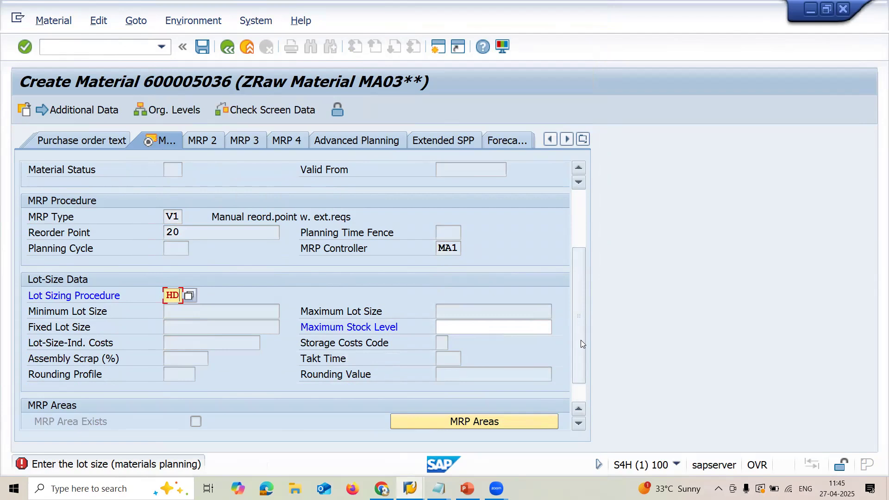
pyautogui.write('HB')
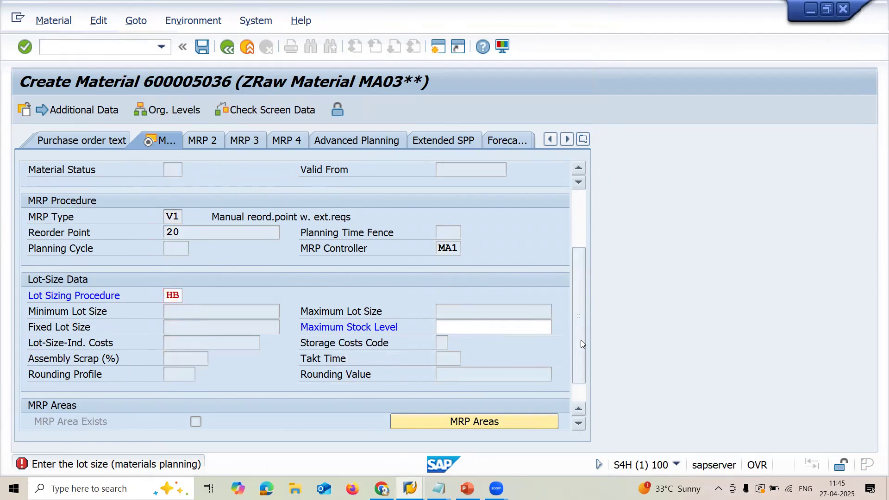
pyautogui.click(493, 327)
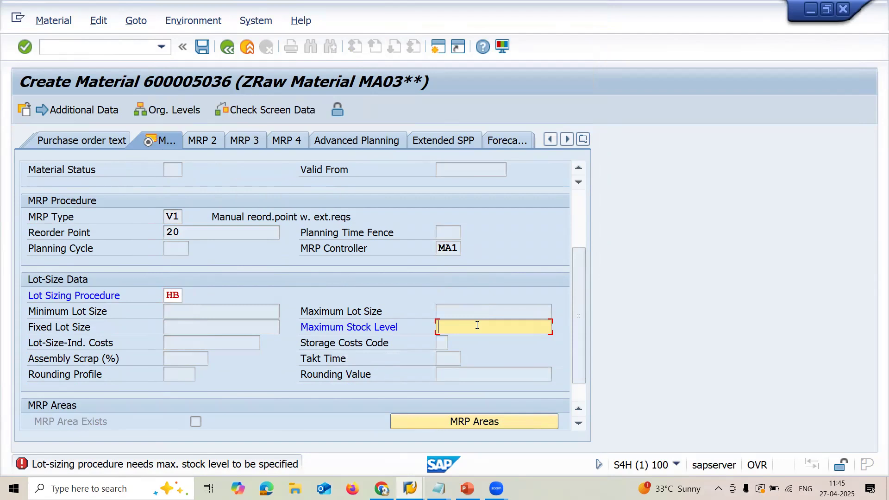
pyautogui.write('30')
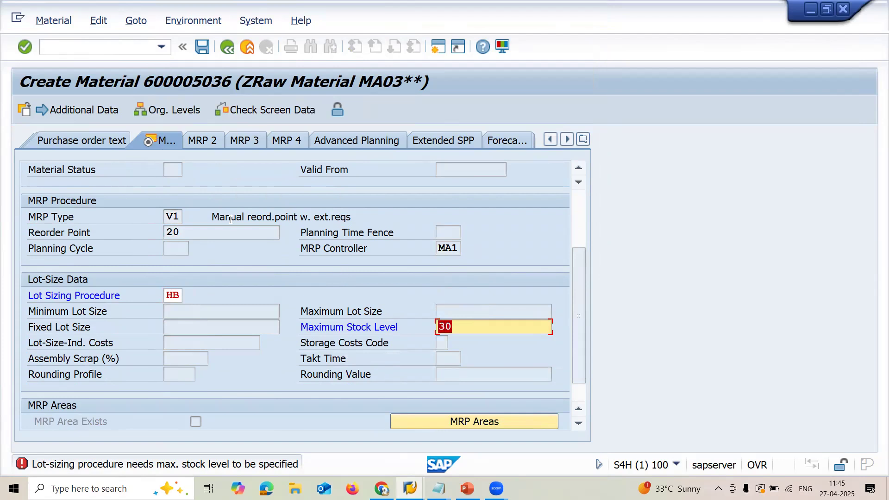
pyautogui.click(221, 232)
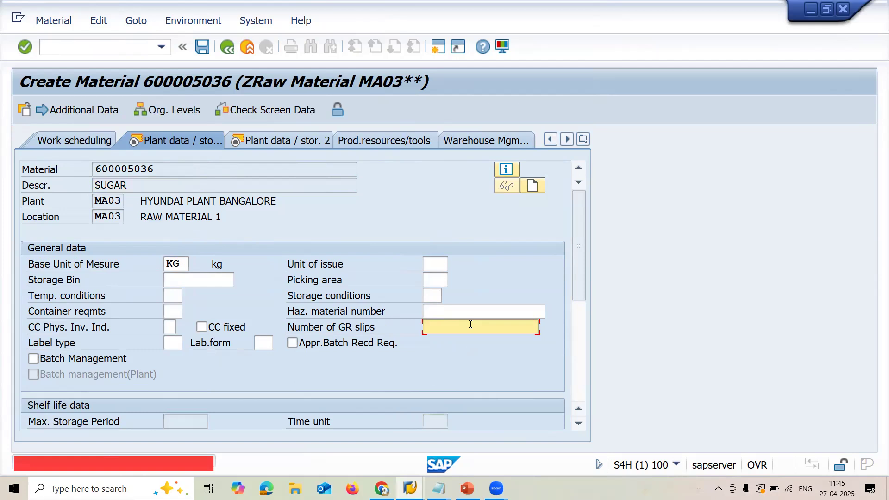
# - Advance to the Accounting view and confirm Yes to save material 600005036
pyautogui.click(277, 140)
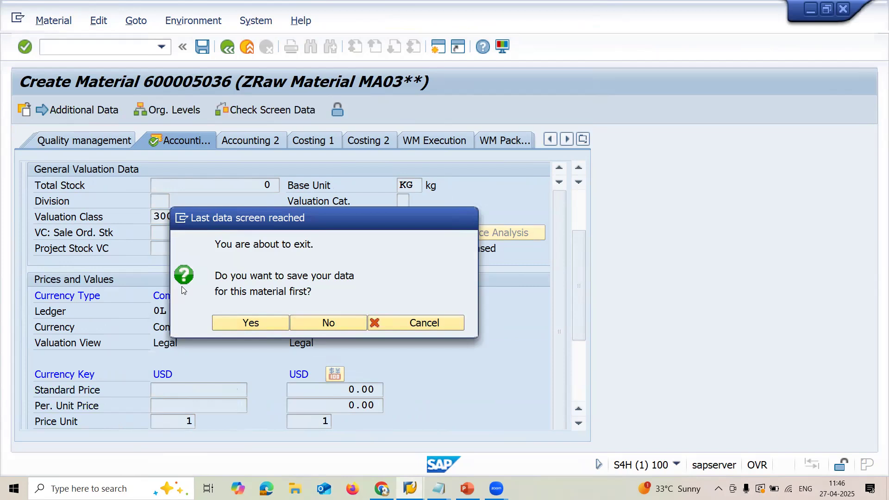
pyautogui.click(327, 322)
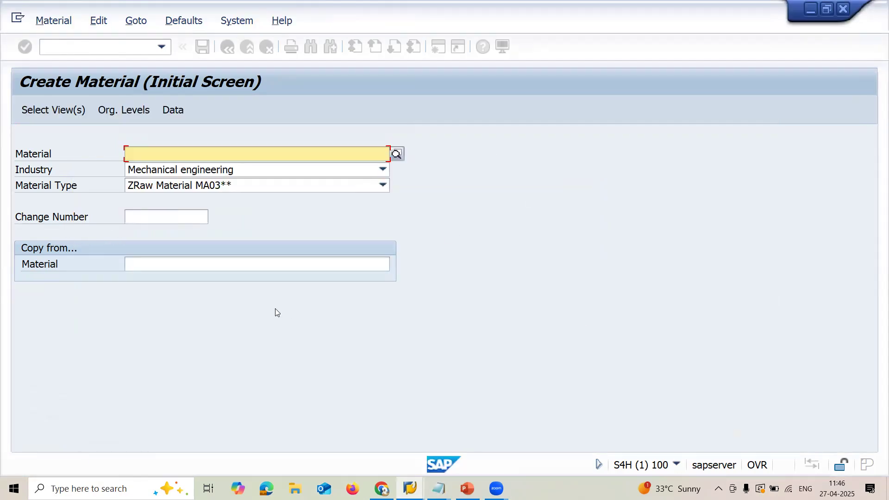
# - Copy from material 600005036 with plant and storage location MA03 and confirm the levels
pyautogui.write('600005036')
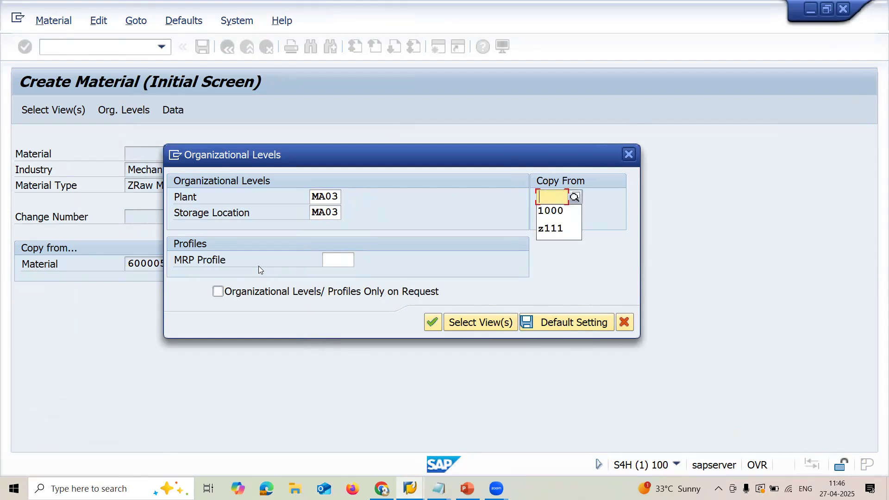
pyautogui.write('MA03')
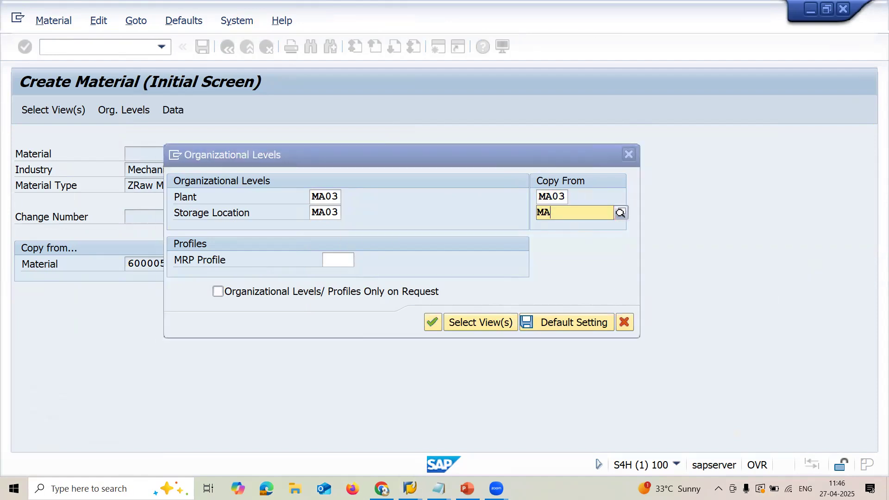
pyautogui.write('03')
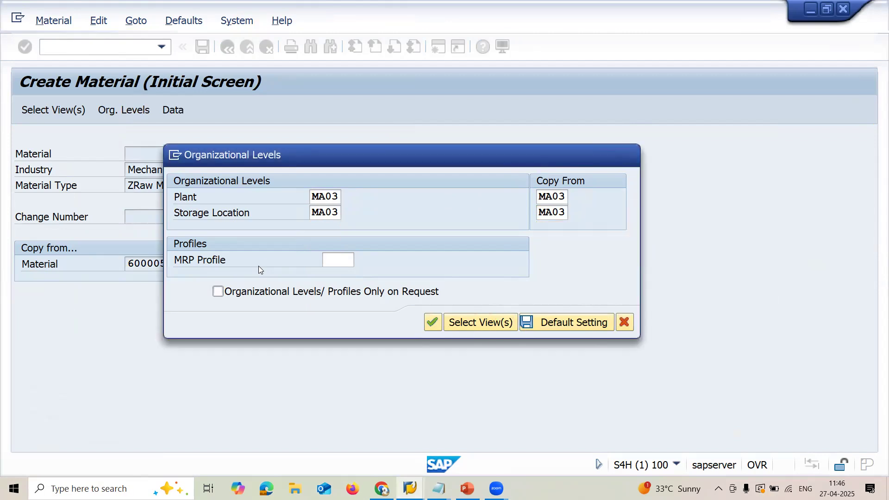
pyautogui.click(480, 322)
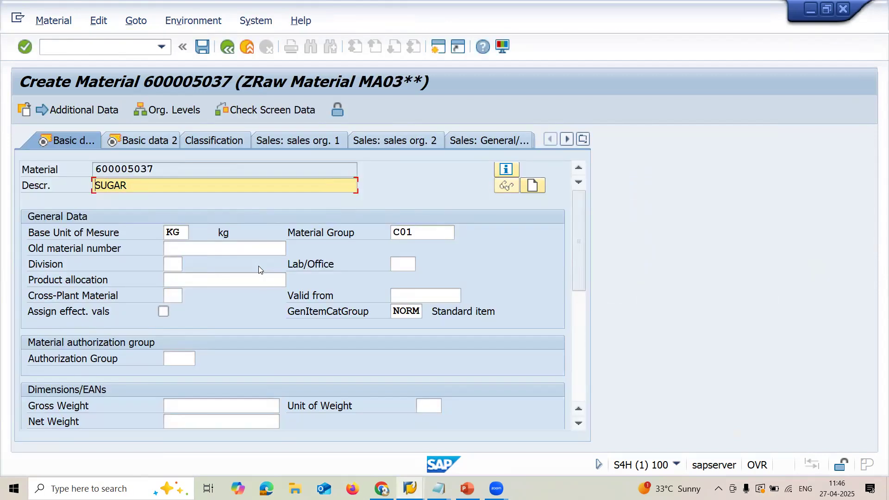
# - Replace the copied description SUGAR with MILK POWDER and continue to MRP 1
pyautogui.click(224, 186)
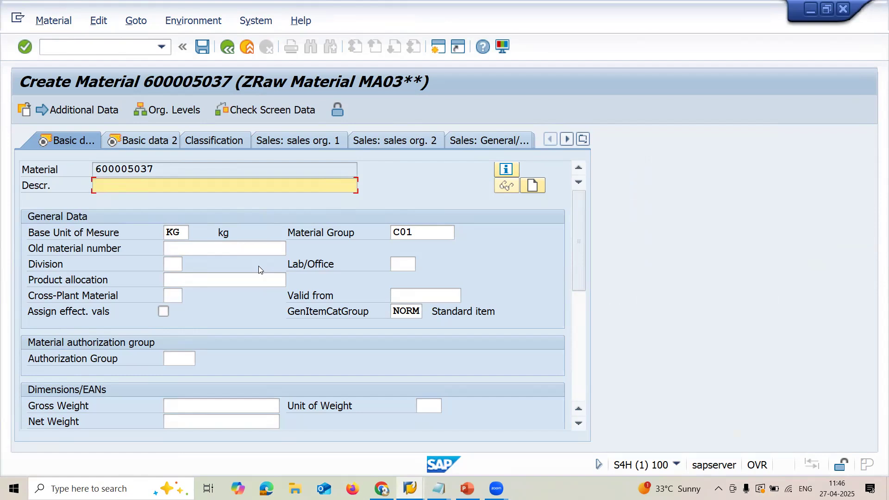
pyautogui.write('MILK')
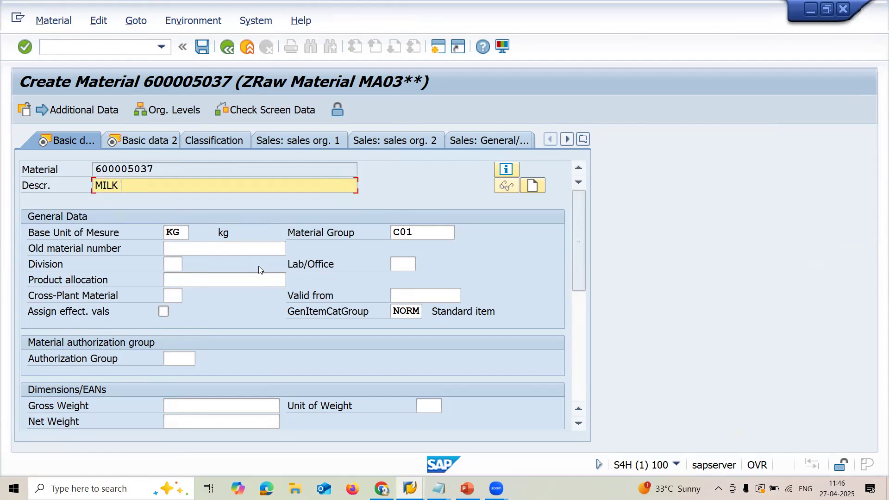
pyautogui.write('POWDER')
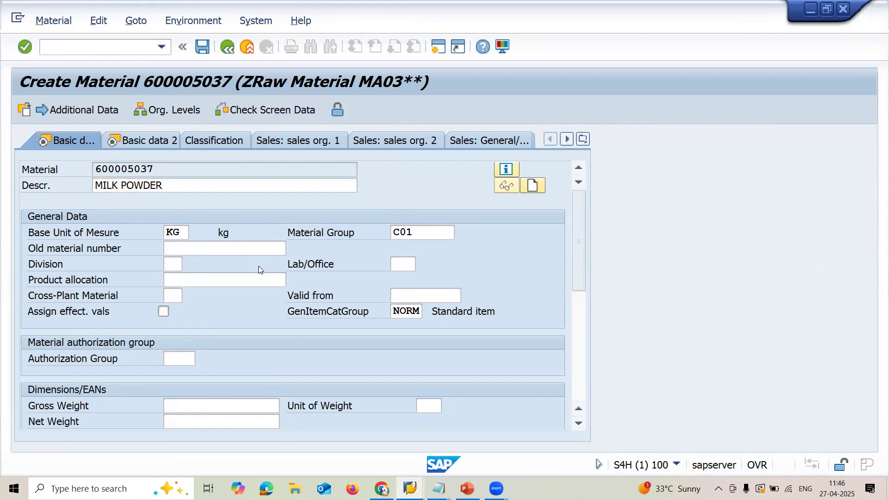
pyautogui.click(151, 140)
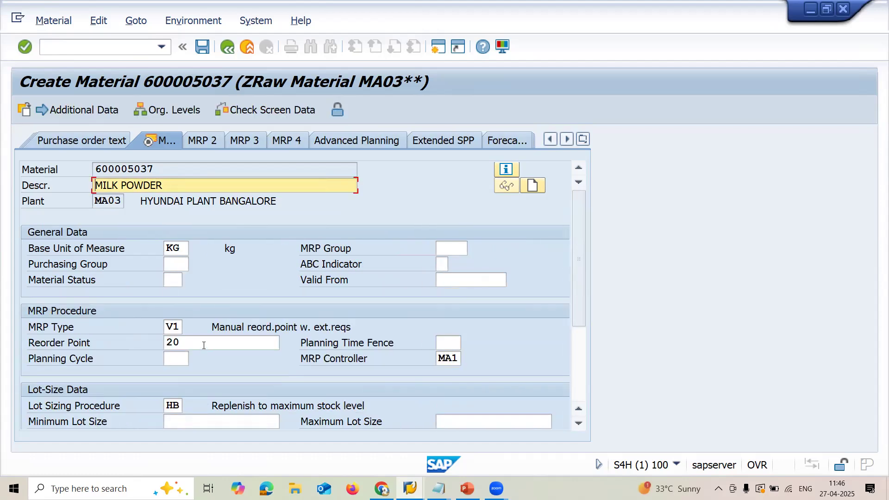
# - Change the reorder point to 10, verify maximum stock level 20, and advance through the remaining views
pyautogui.write('10')
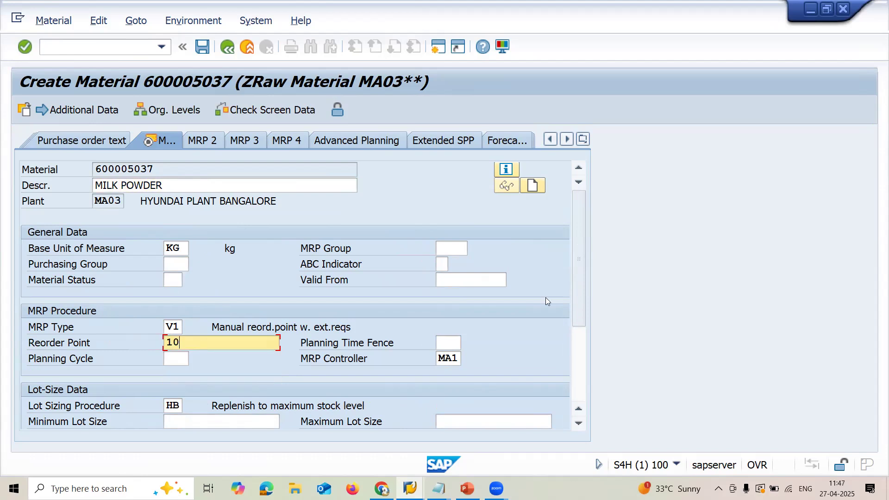
pyautogui.scroll(-3)
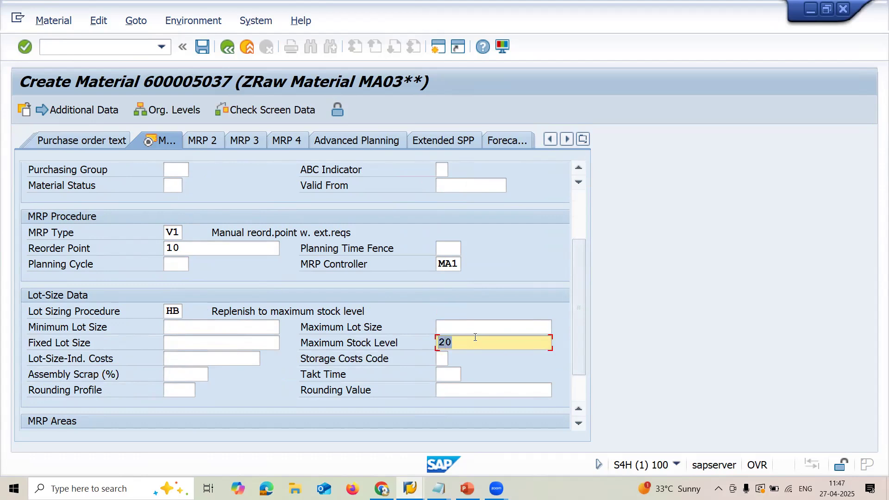
pyautogui.moveTo(401, 341)
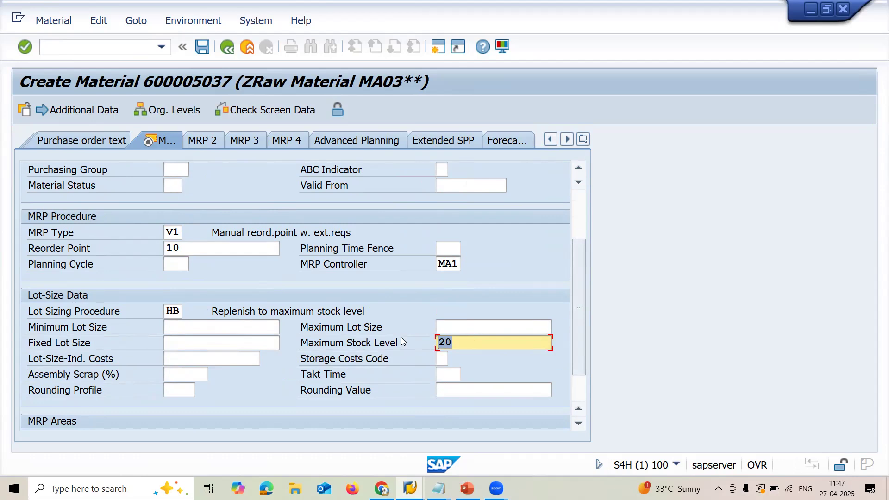
pyautogui.click(222, 248)
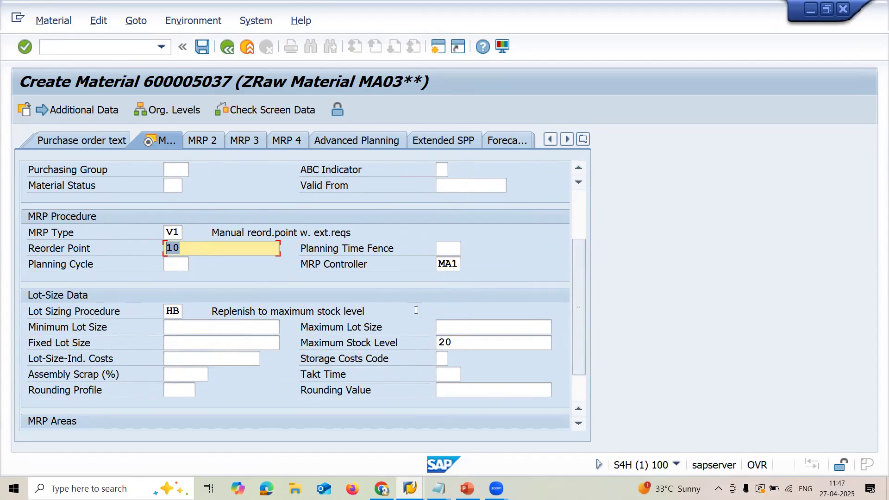
pyautogui.click(493, 343)
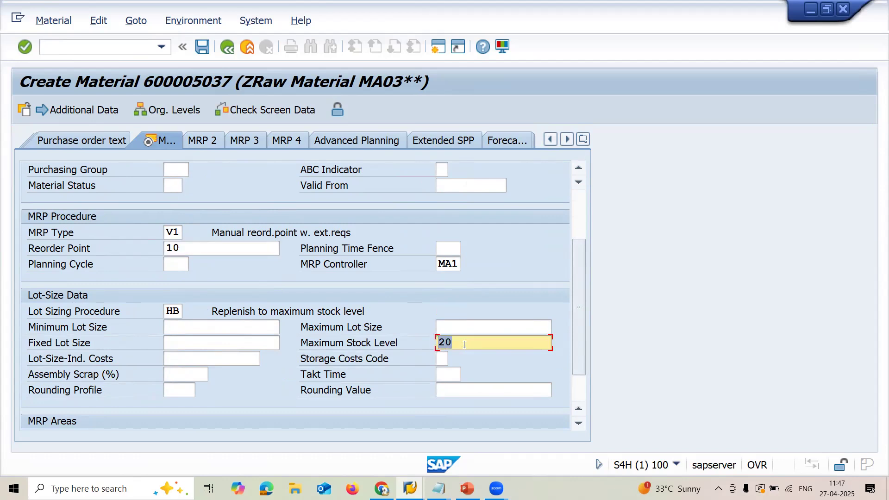
pyautogui.click(182, 139)
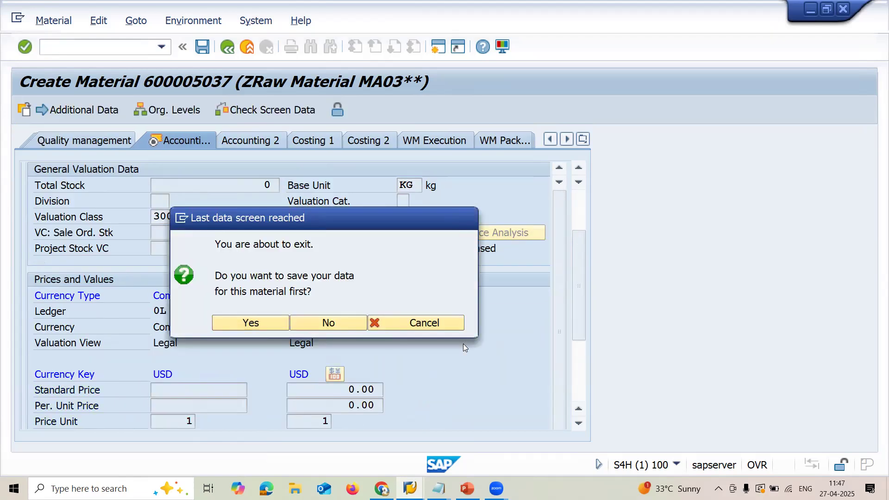
# - Confirm Yes to save material 600005037 and enter its number on the initial screen
pyautogui.click(327, 322)
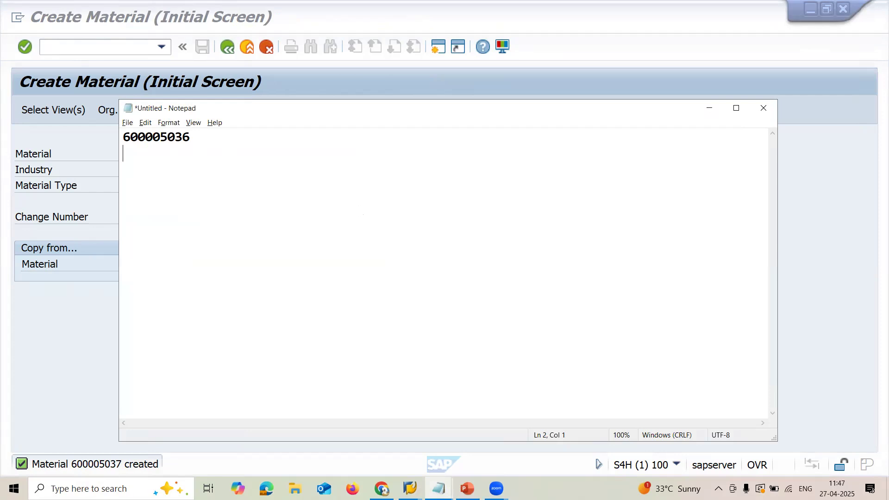
pyautogui.write('600005037')
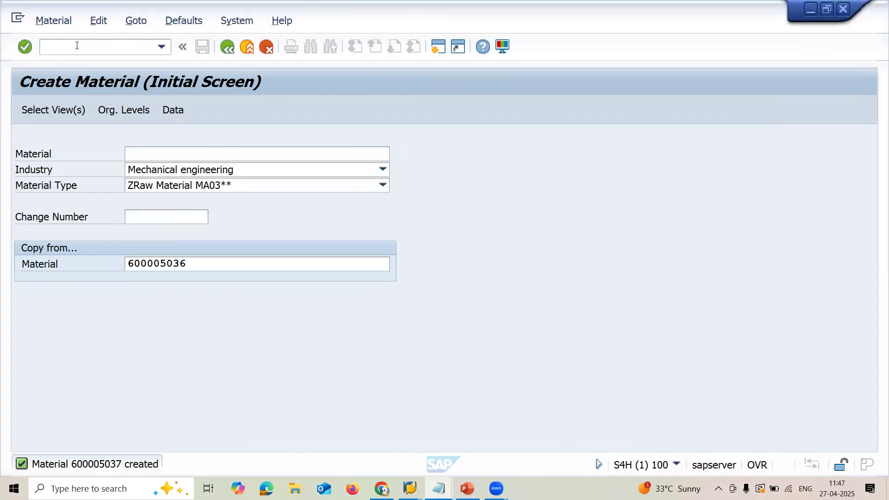
pyautogui.click(465, 488)
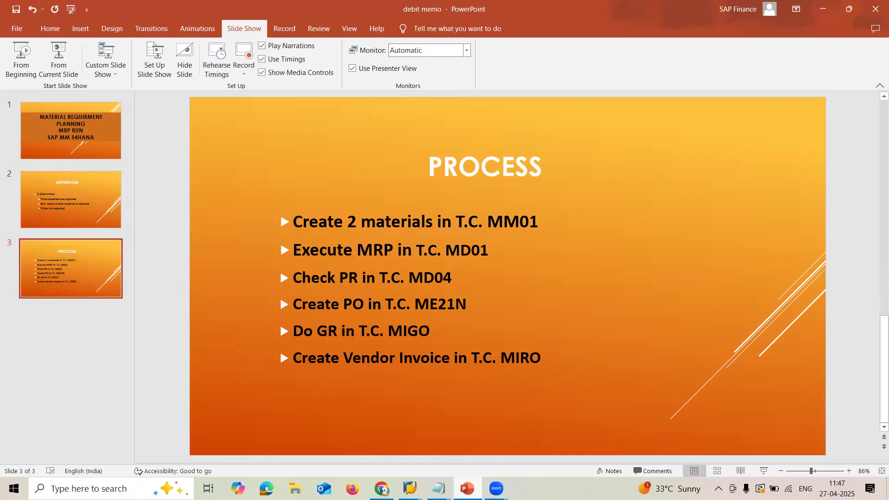
pyautogui.click(440, 250)
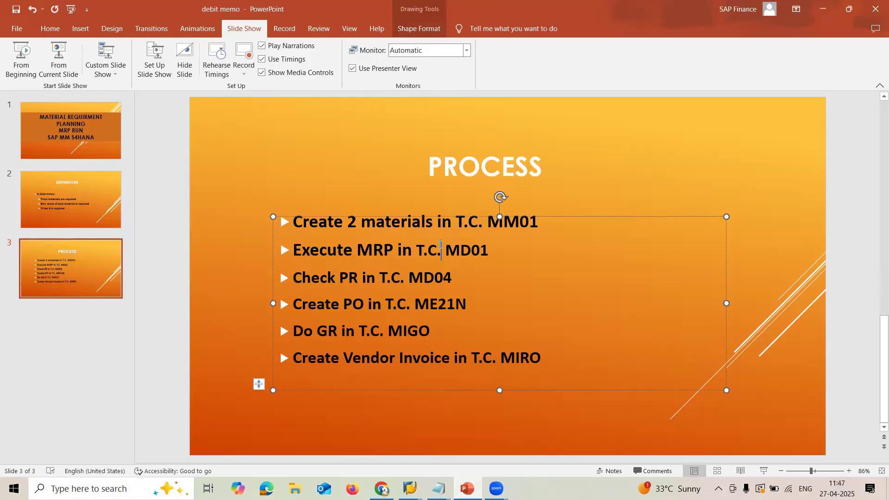
pyautogui.doubleClick(466, 250)
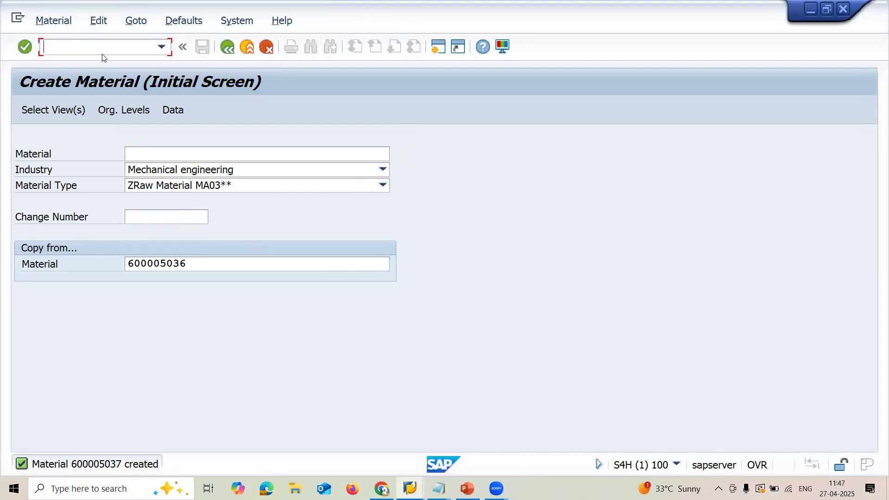
# - Start MD01 for plant MA03 with Create purchase req. set to 1
pyautogui.write('/NMD')
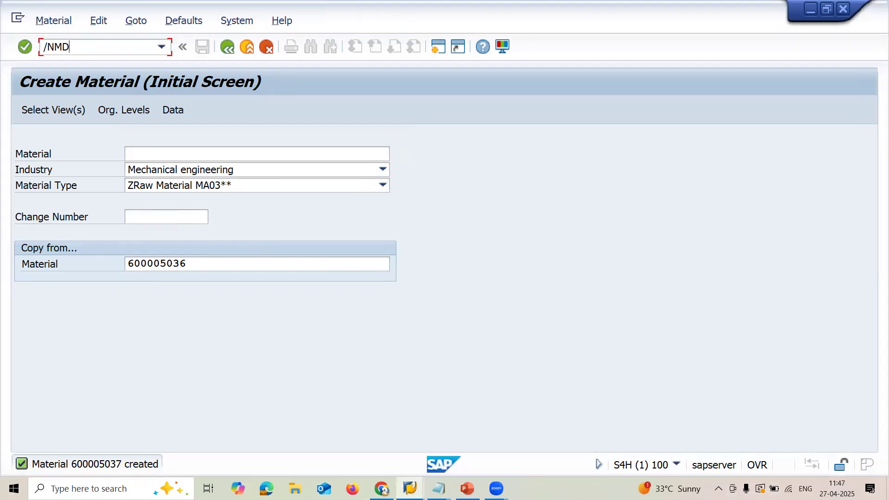
pyautogui.press('Enter')
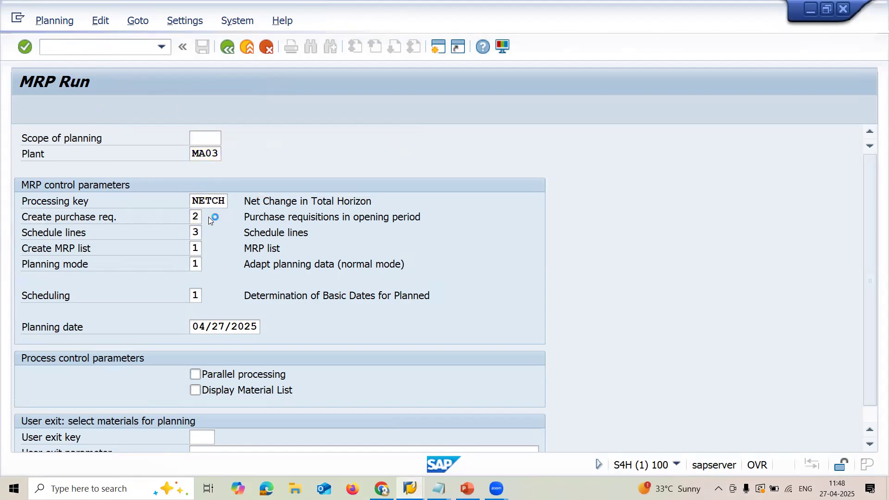
pyautogui.click(213, 217)
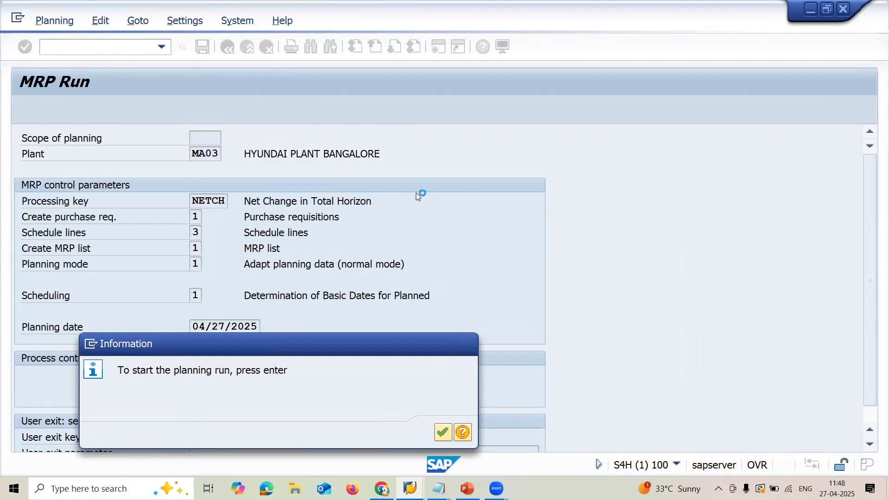
pyautogui.moveTo(417, 248)
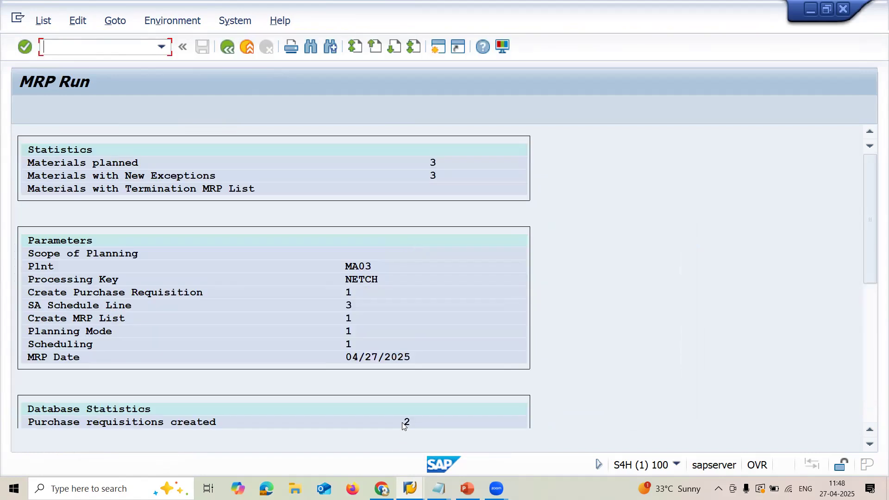
# - Display the stock/requirements list for milk powder with its 20 KG requisition
pyautogui.click(407, 422)
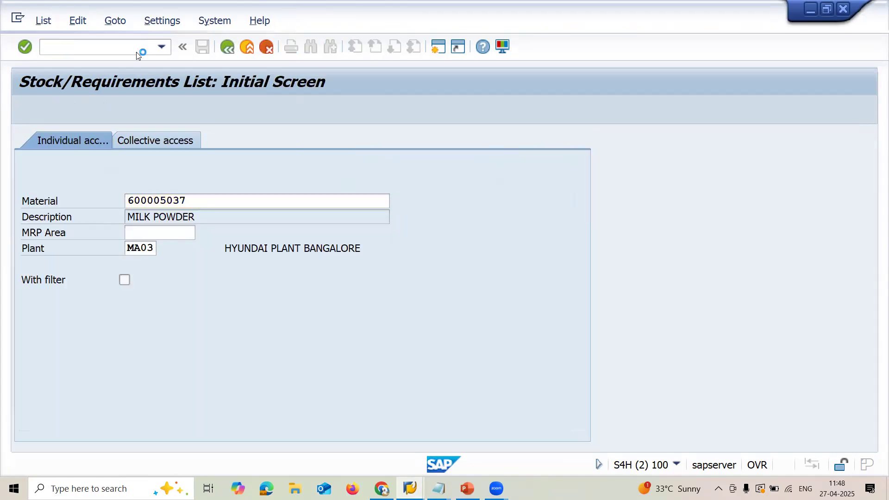
pyautogui.press('Enter')
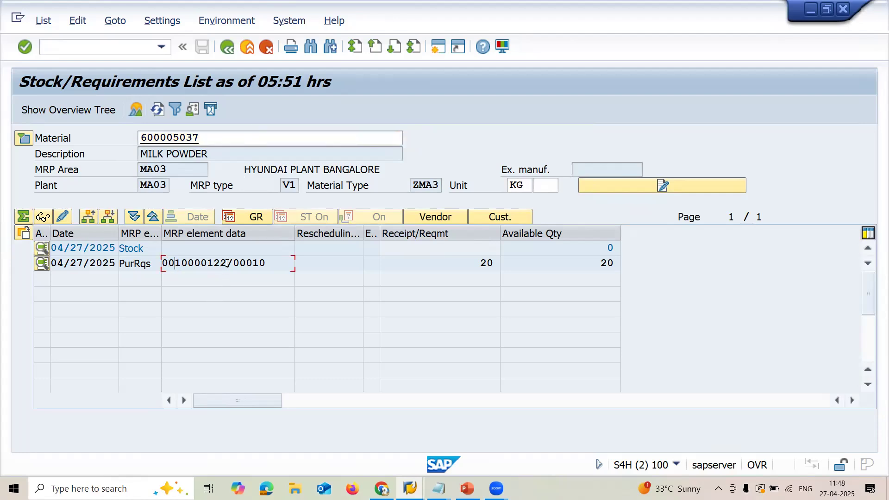
pyautogui.moveTo(437, 488)
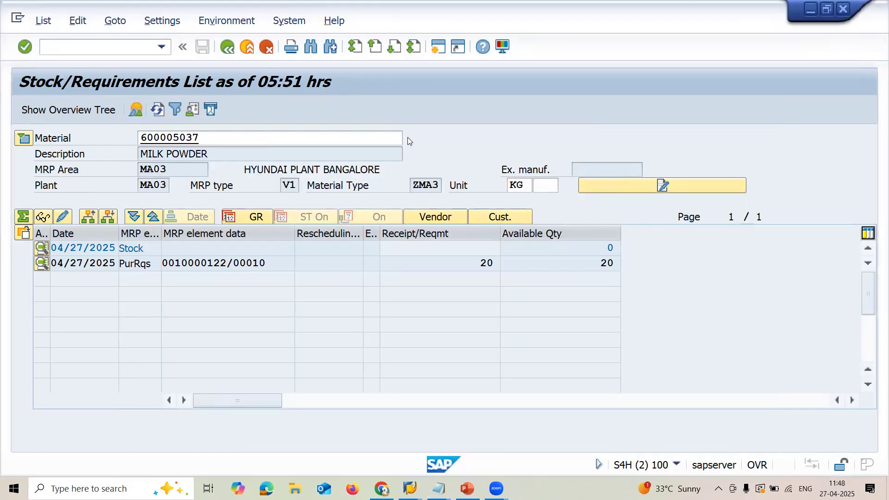
pyautogui.write('600005036')
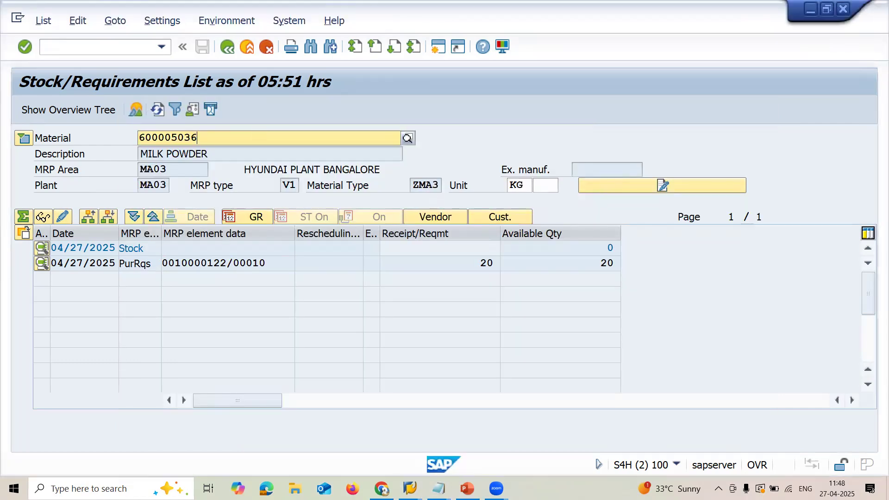
pyautogui.press('Enter')
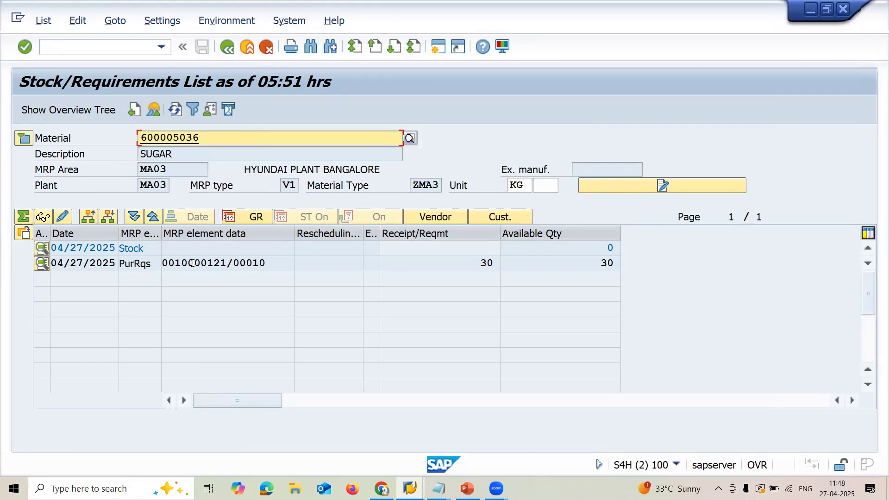
pyautogui.click(221, 262)
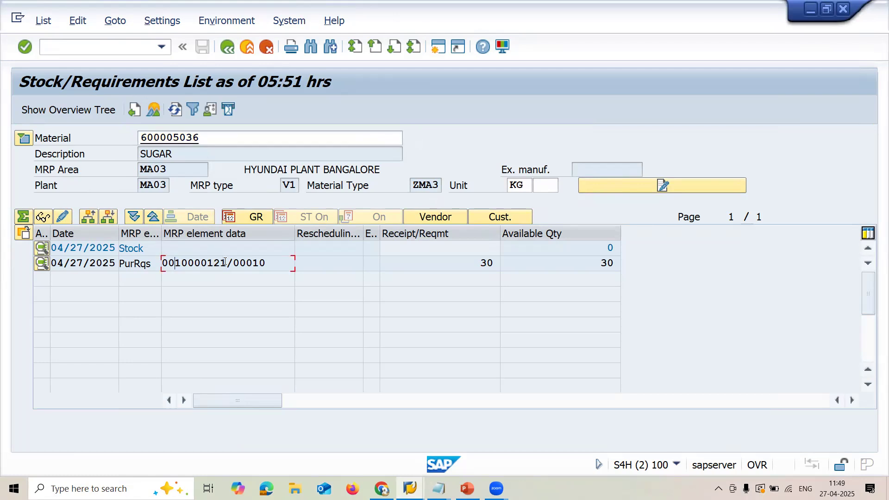
pyautogui.write('10000121')
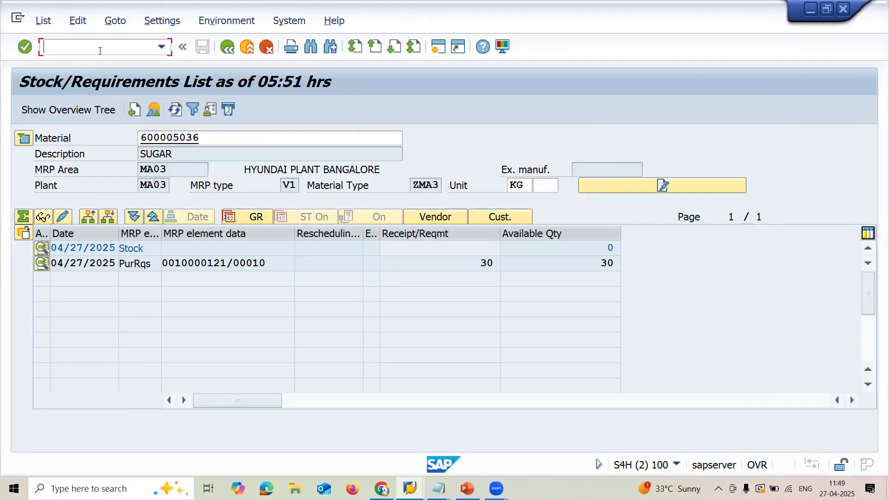
# - Start a new purchase order in ME21N with the document overview shown
pyautogui.write('/NME')
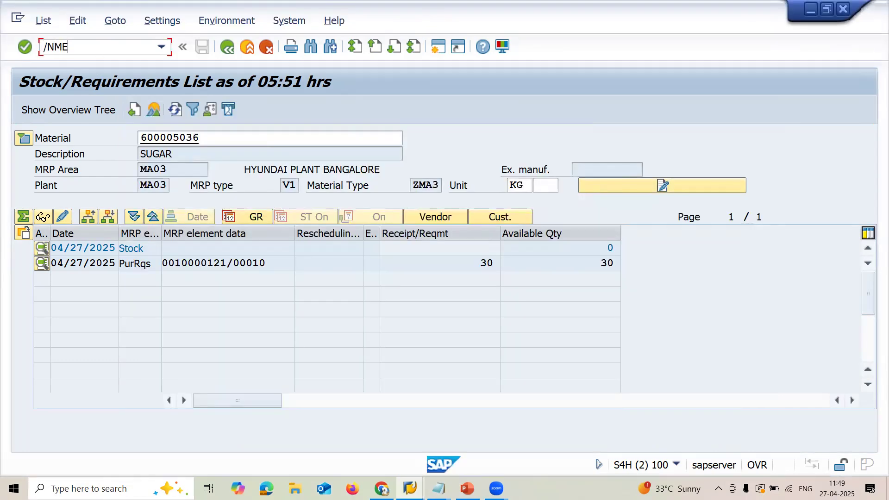
pyautogui.press('Enter')
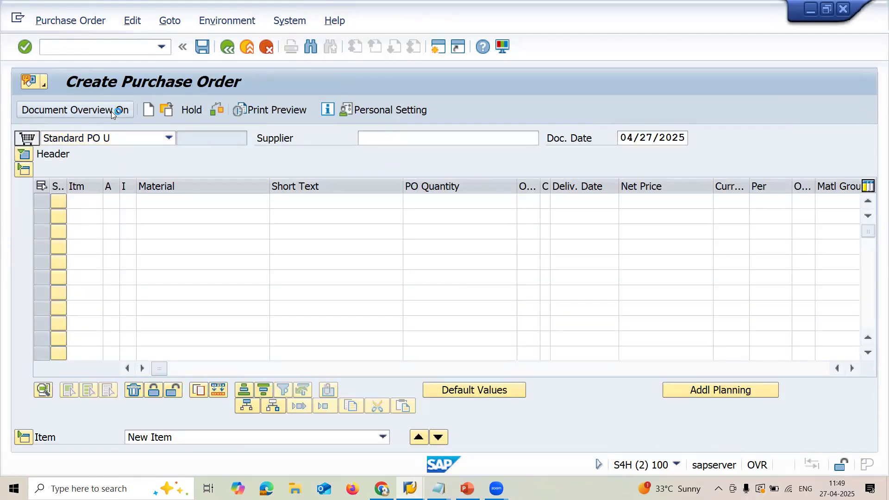
pyautogui.click(74, 109)
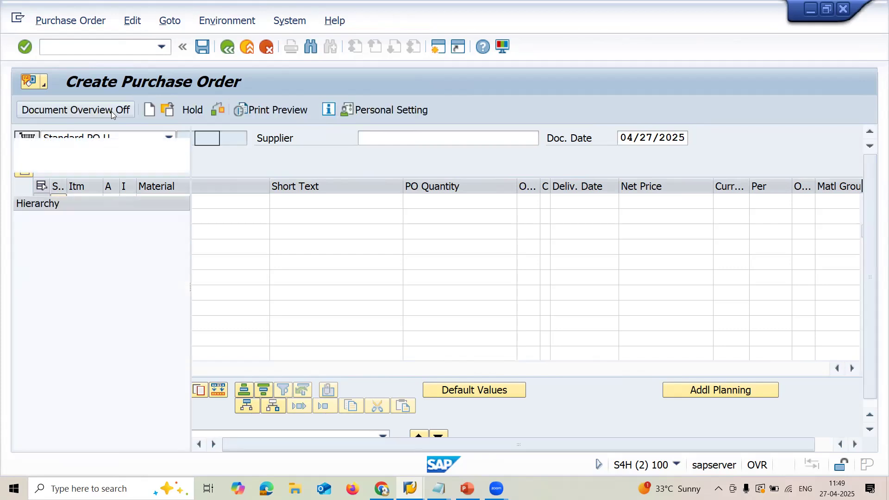
pyautogui.click(75, 109)
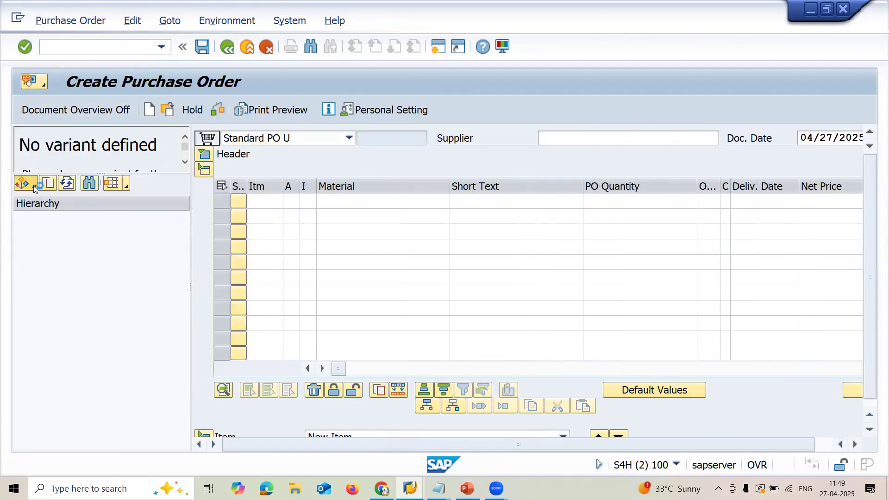
# - Search purchase requisitions for material 600005036 in plant MA03 in the overview
pyautogui.click(22, 182)
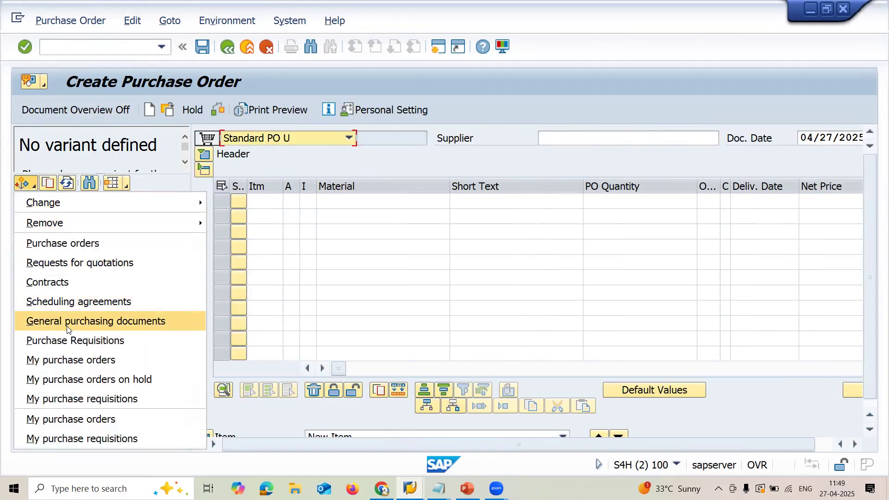
pyautogui.click(95, 321)
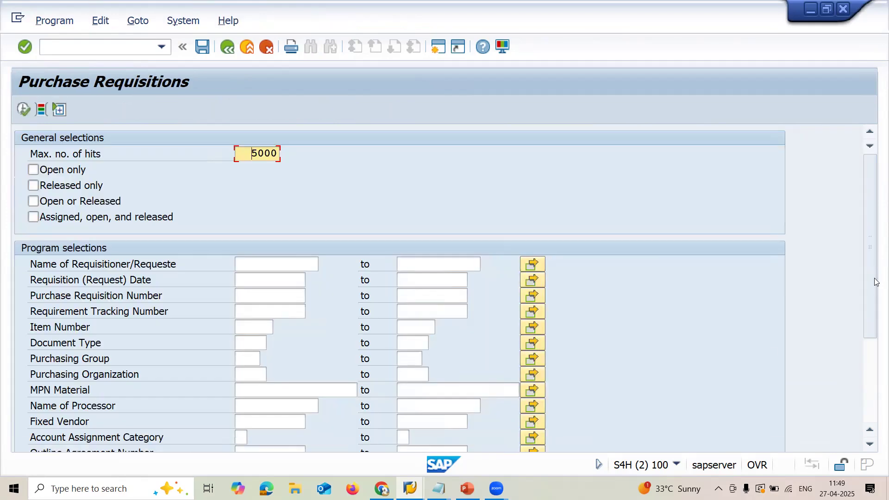
pyautogui.scroll(-3)
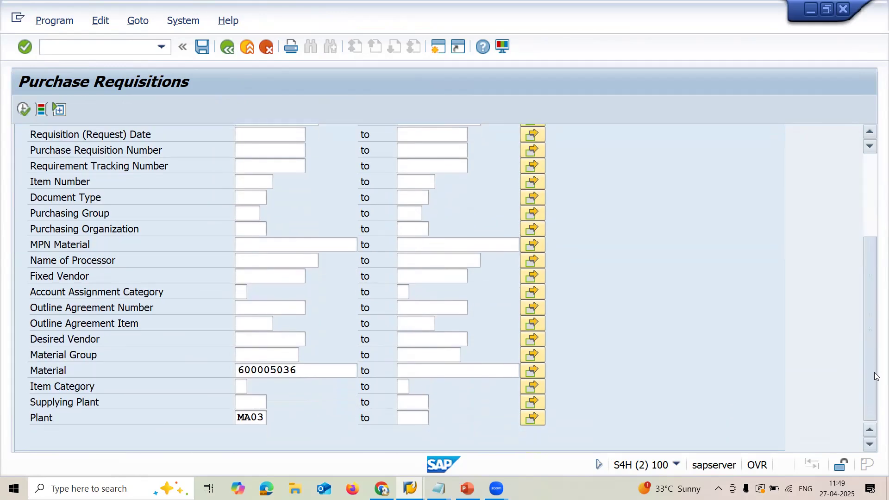
pyautogui.click(294, 371)
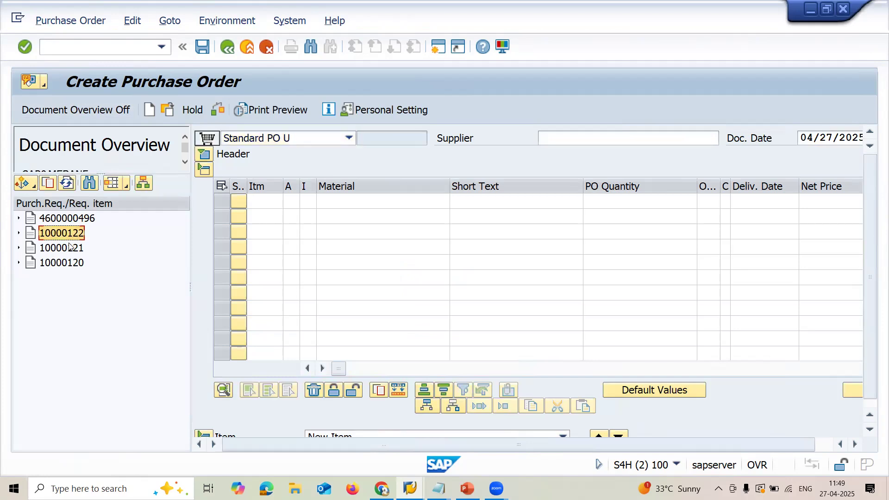
# - Adopt requisitions 10000121 and 10000120 as sugar items 10 and 20
pyautogui.click(61, 248)
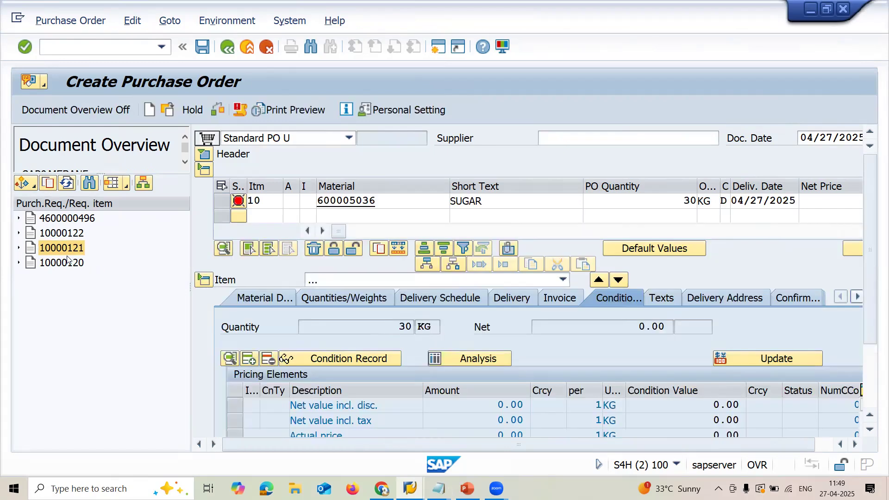
pyautogui.click(61, 262)
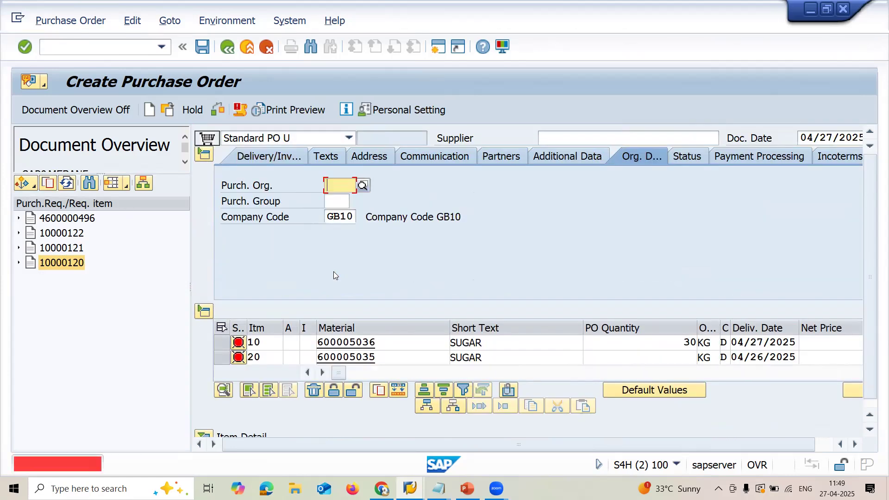
# - Set purchasing org MA01, group 001 and supplier 30728 on the order header
pyautogui.write('MA01')
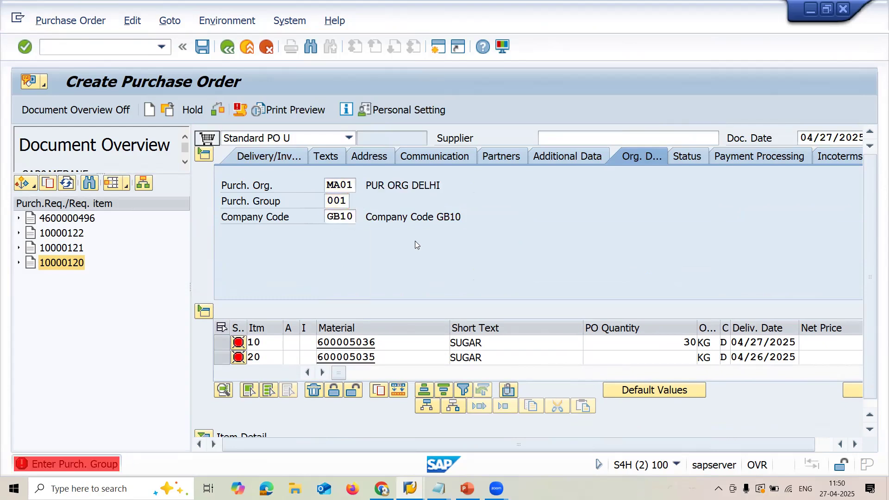
pyautogui.click(627, 138)
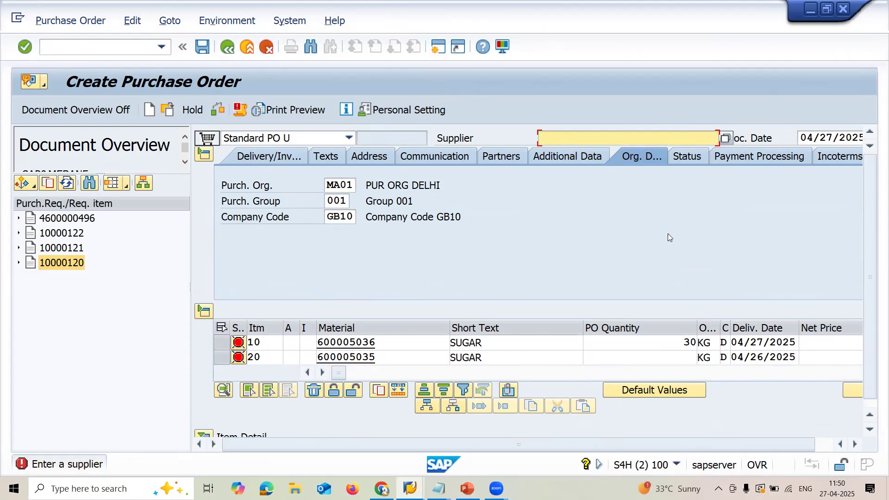
pyautogui.write('30728 SUPLLIER ADF INDS SUPLLIER')
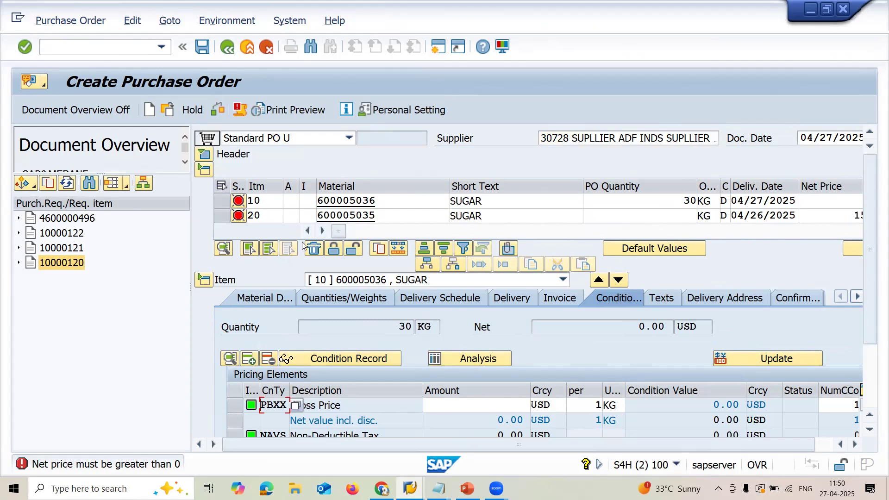
pyautogui.click(323, 231)
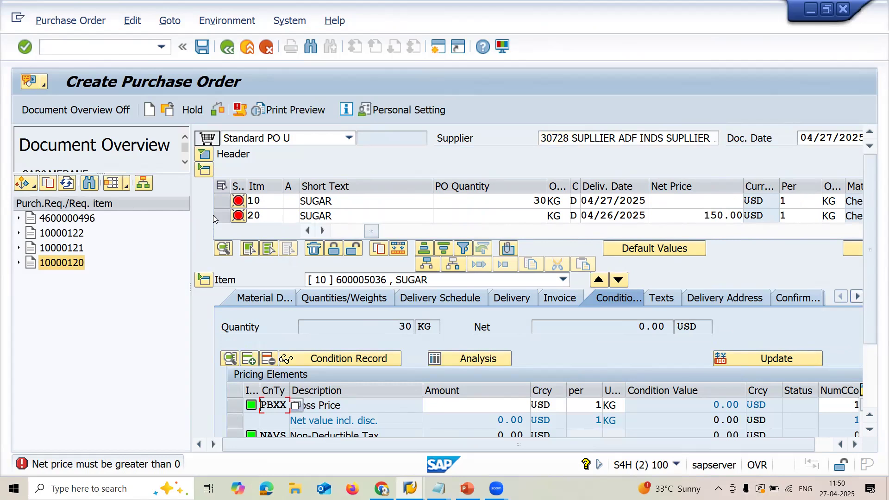
# - Delete the second sugar item and adopt requisition 10000122 as 20 KG milk powder
pyautogui.click(224, 215)
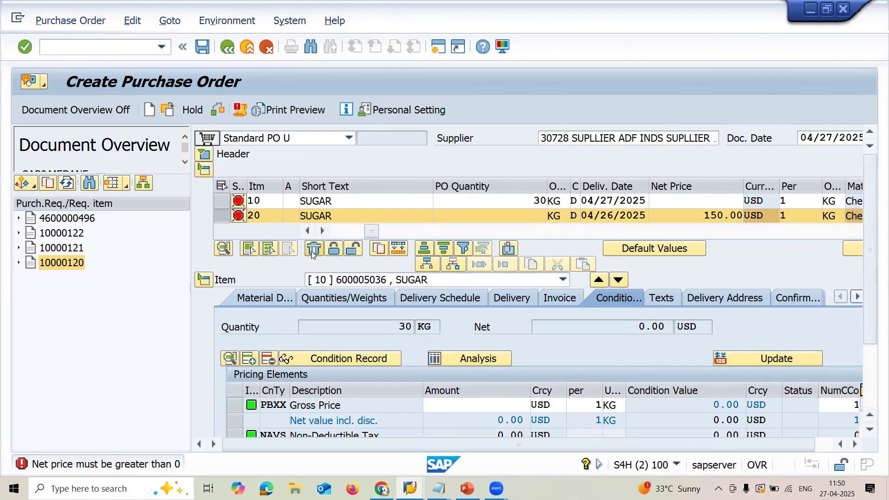
pyautogui.click(314, 248)
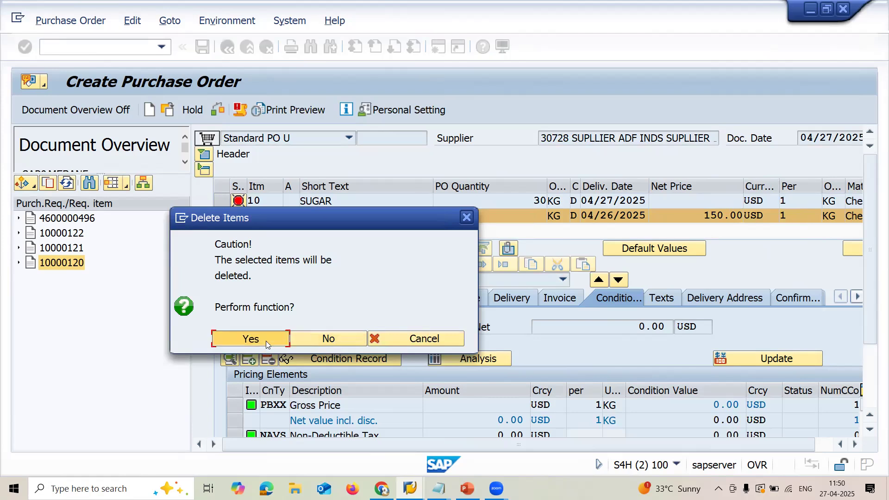
pyautogui.click(249, 339)
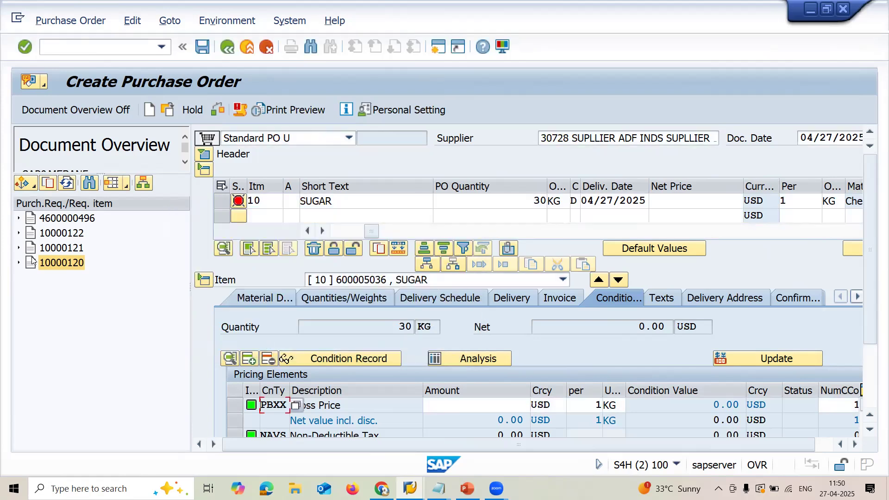
pyautogui.click(61, 233)
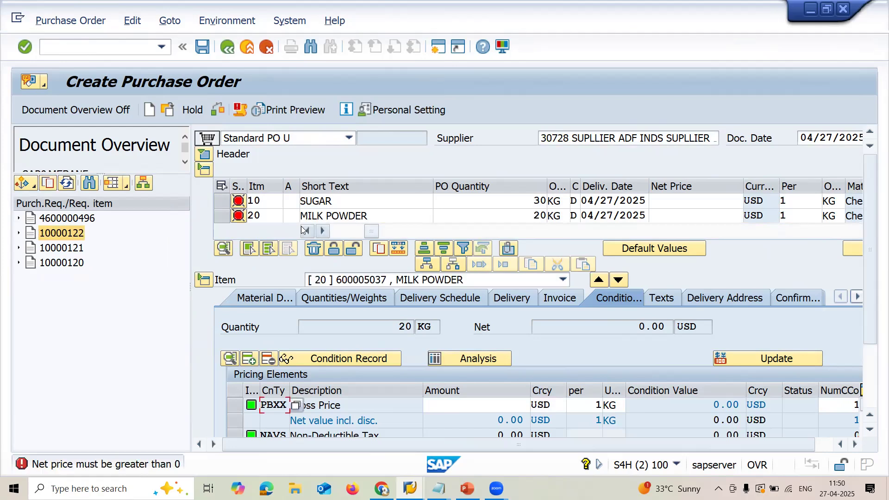
# - Enter net prices 1,100 and 1,200 USD for the sugar and milk powder items
pyautogui.click(694, 200)
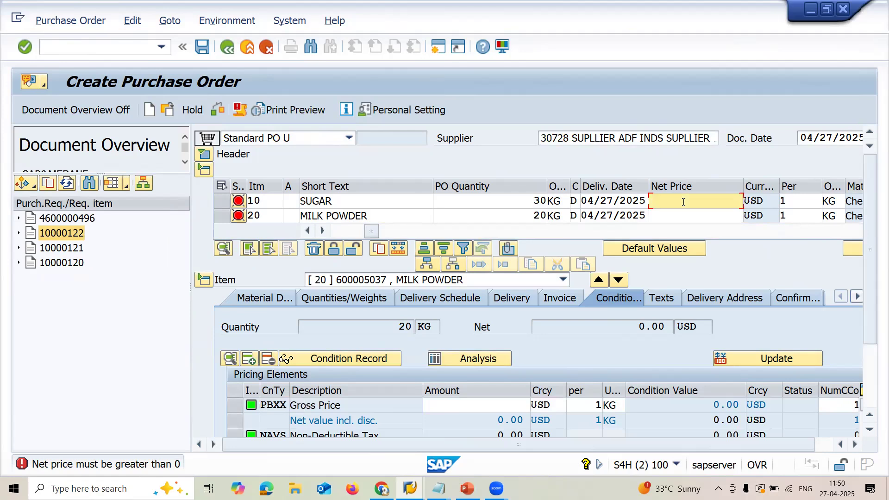
pyautogui.write('1100')
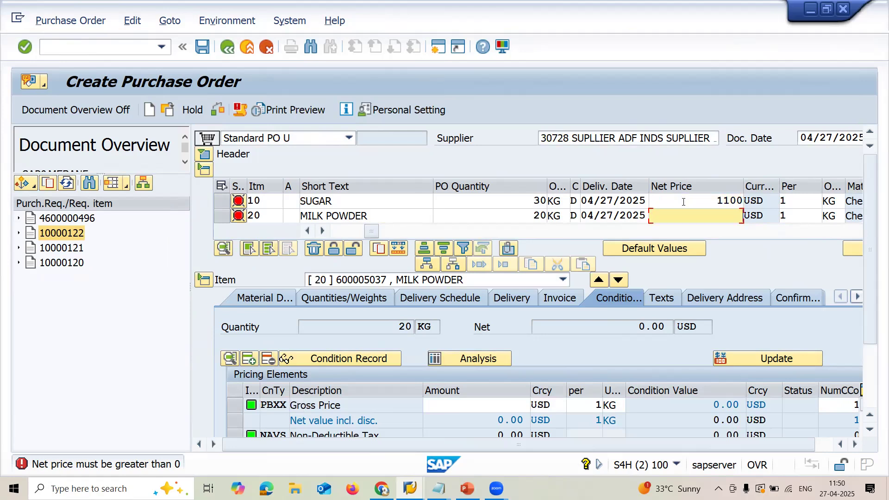
pyautogui.write('1200')
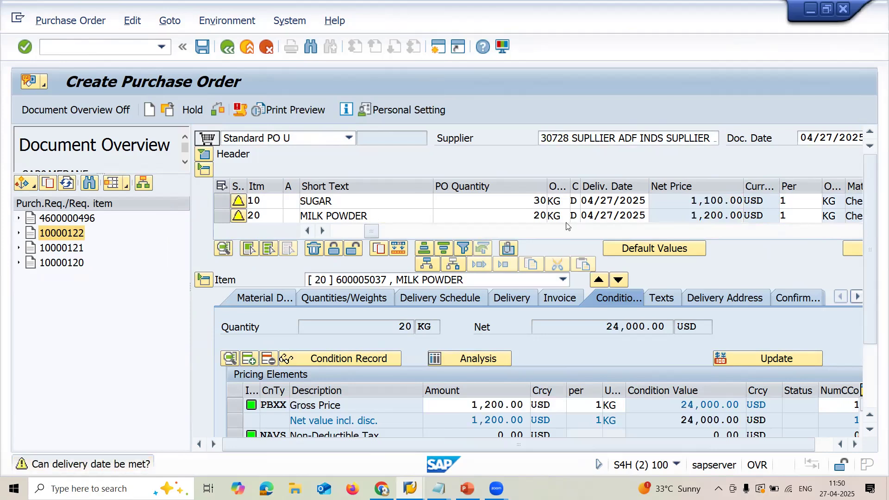
pyautogui.click(202, 46)
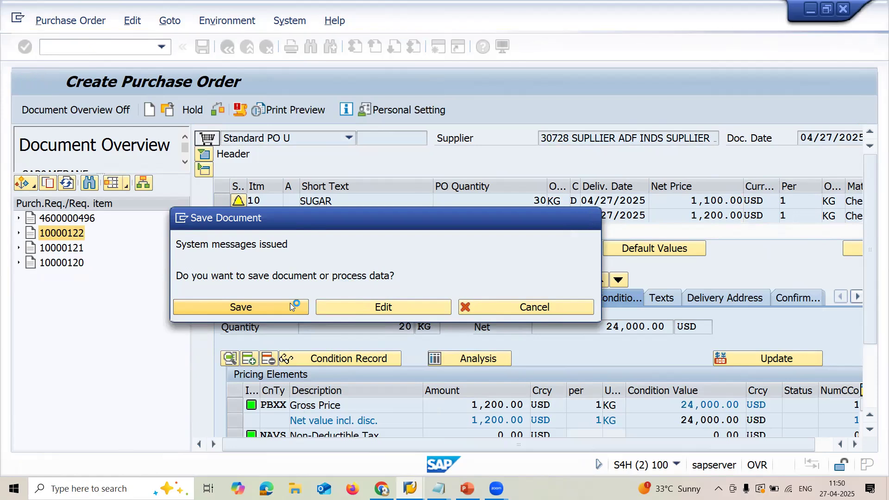
pyautogui.click(240, 307)
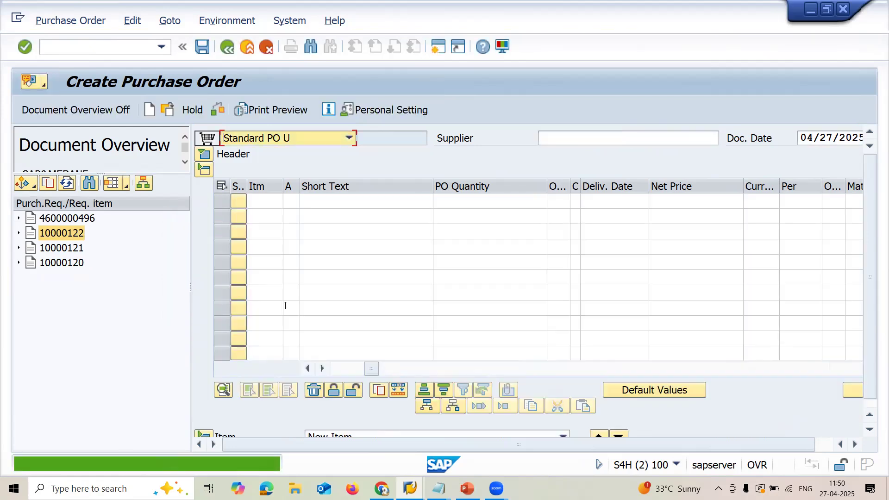
pyautogui.click(202, 47)
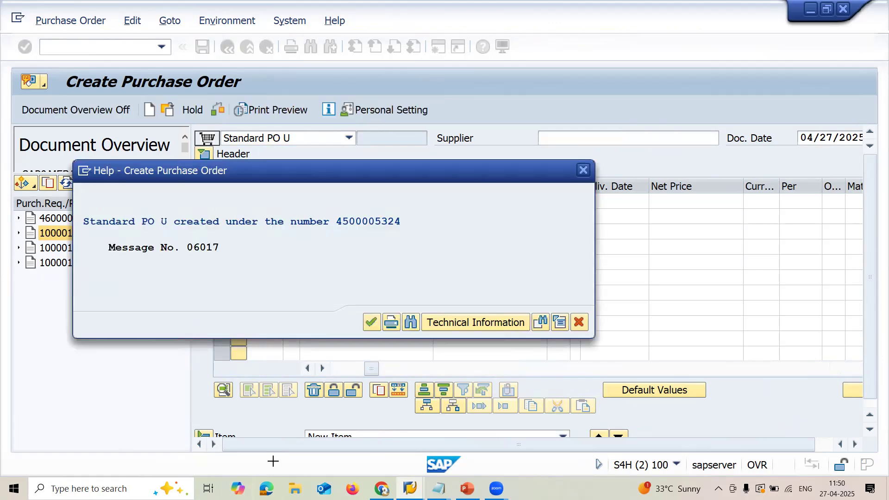
pyautogui.moveTo(339, 222); pyautogui.dragTo(400, 222)
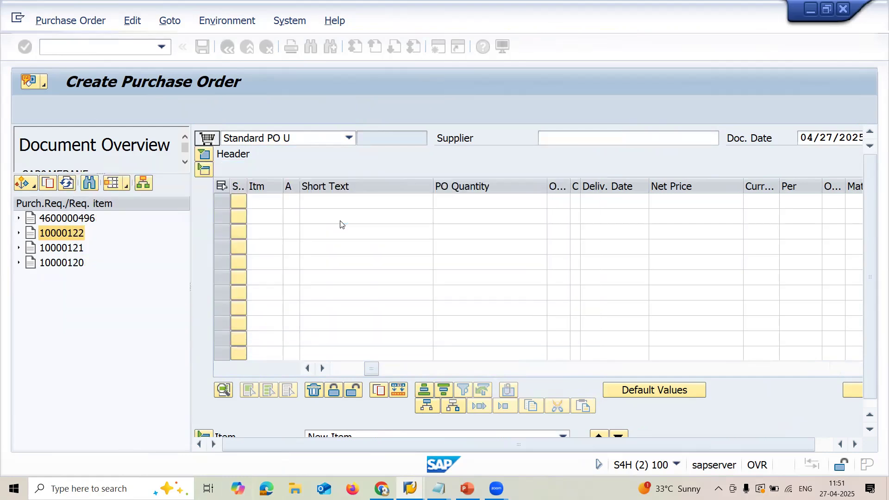
# - Assign storage location MA03 to both lines and mark sugar and milk powder as OK
pyautogui.click(202, 46)
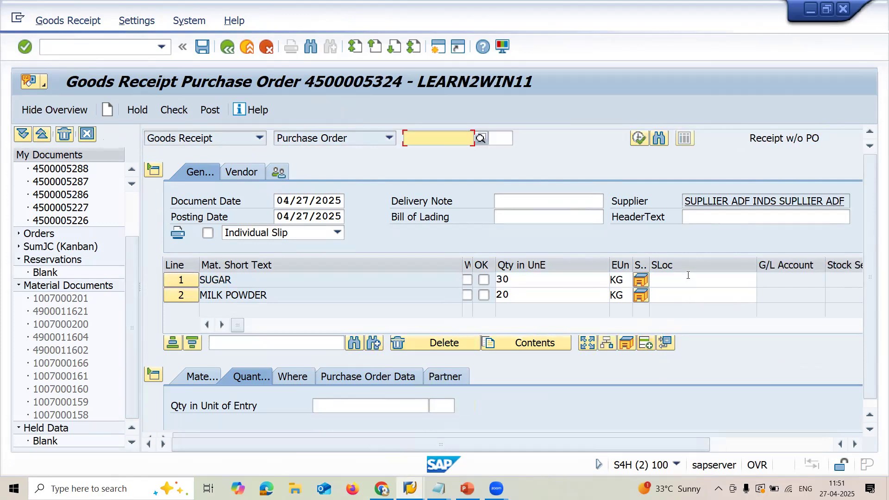
pyautogui.write('MA03')
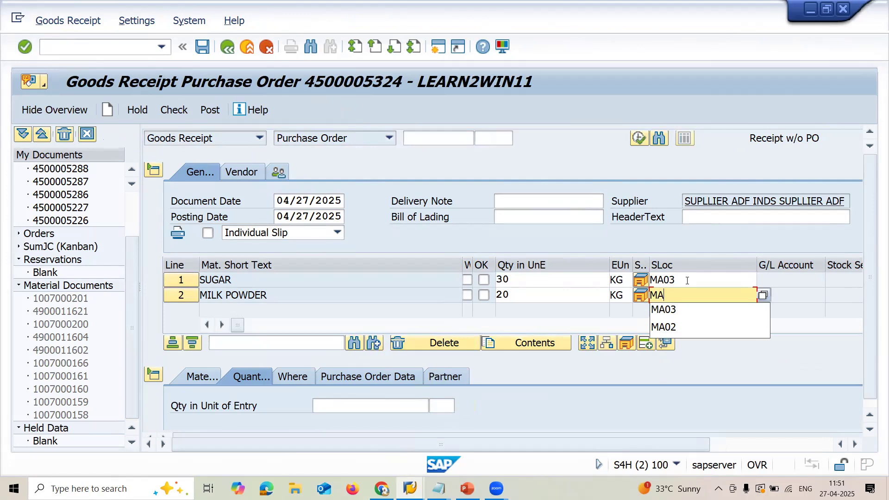
pyautogui.click(662, 309)
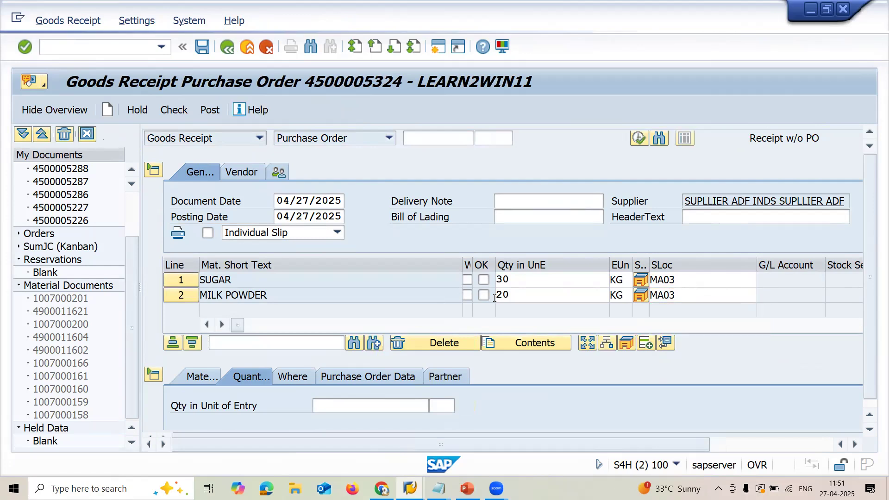
pyautogui.click(483, 280)
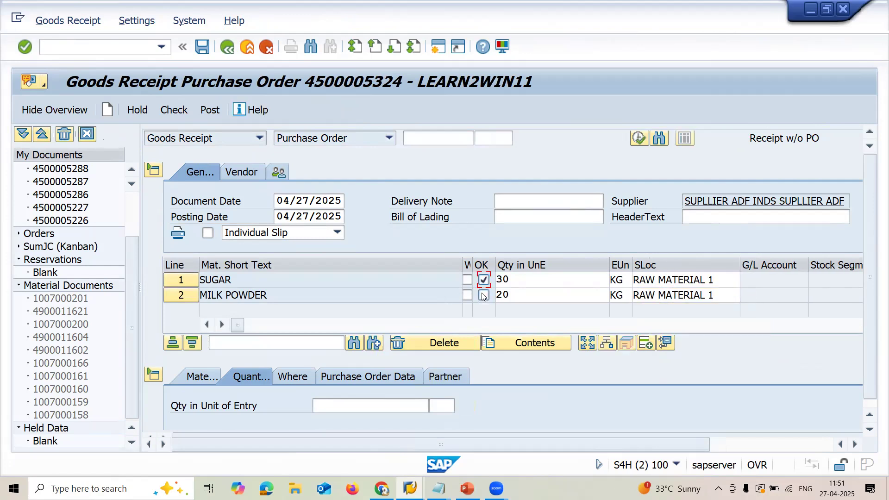
pyautogui.click(483, 294)
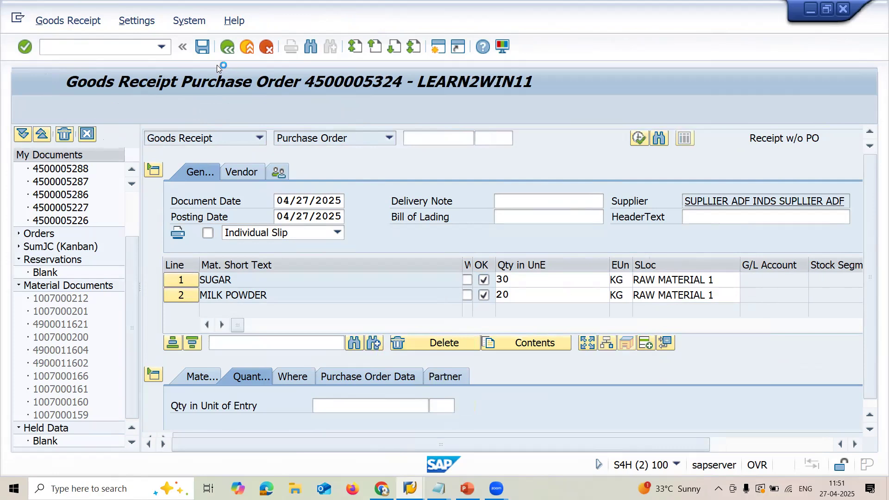
pyautogui.write('/N')
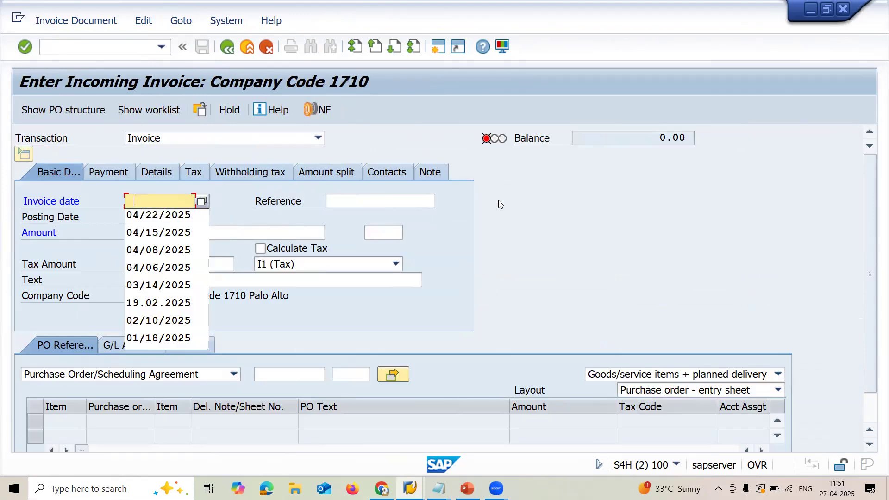
pyautogui.click(158, 214)
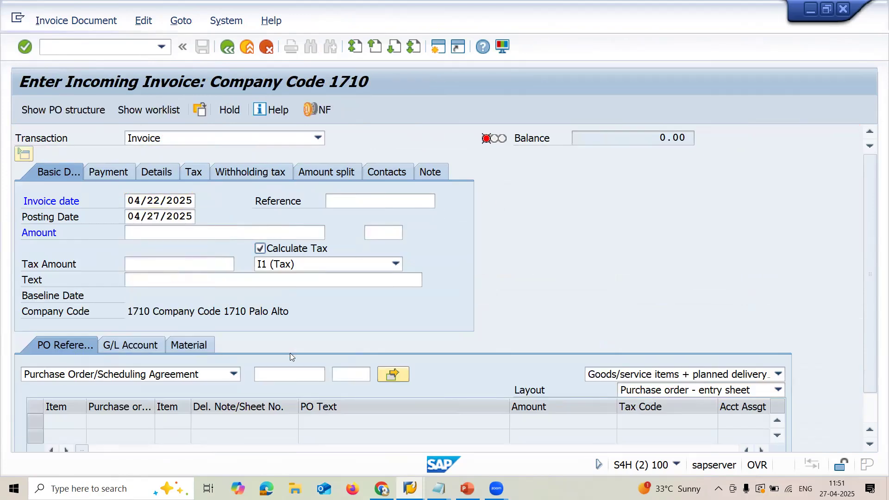
pyautogui.write('4500005324')
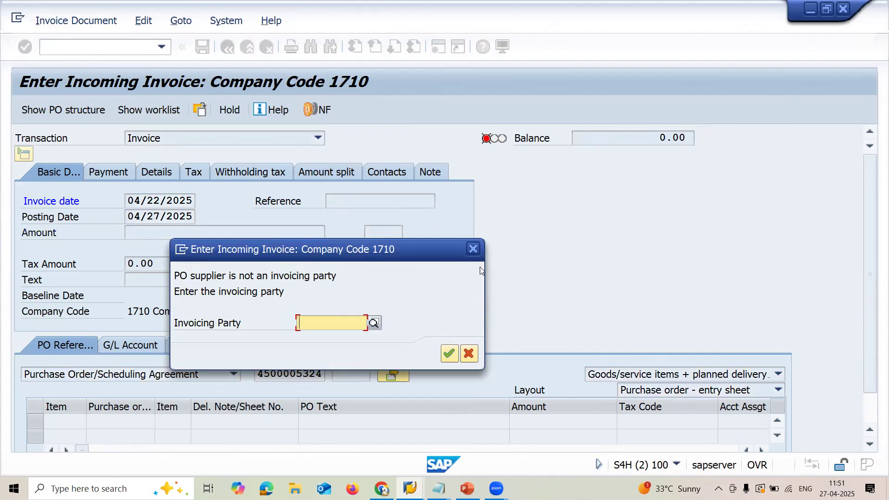
pyautogui.click(448, 353)
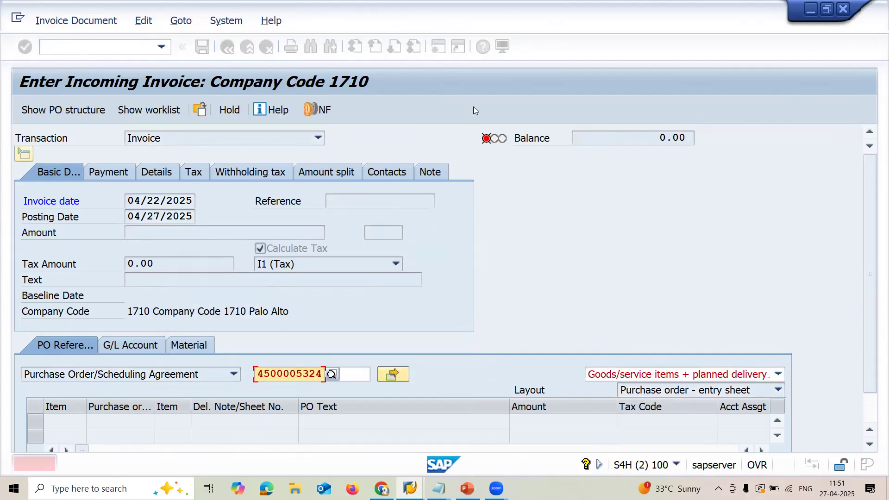
# - Switch the invoice entry to company code GB10
pyautogui.click(180, 21)
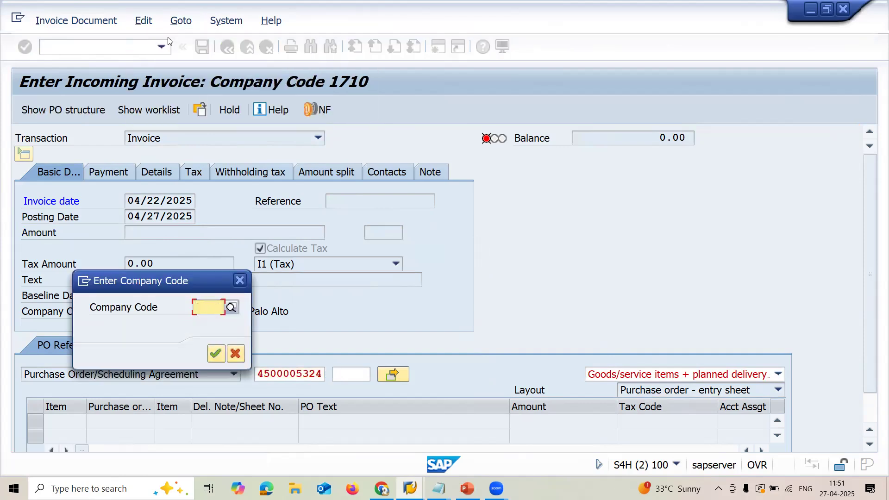
pyautogui.write('GB10')
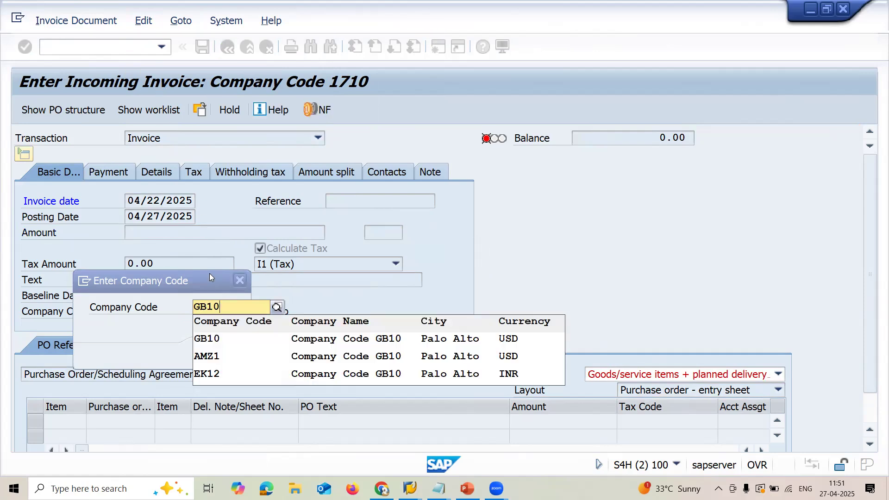
pyautogui.click(206, 339)
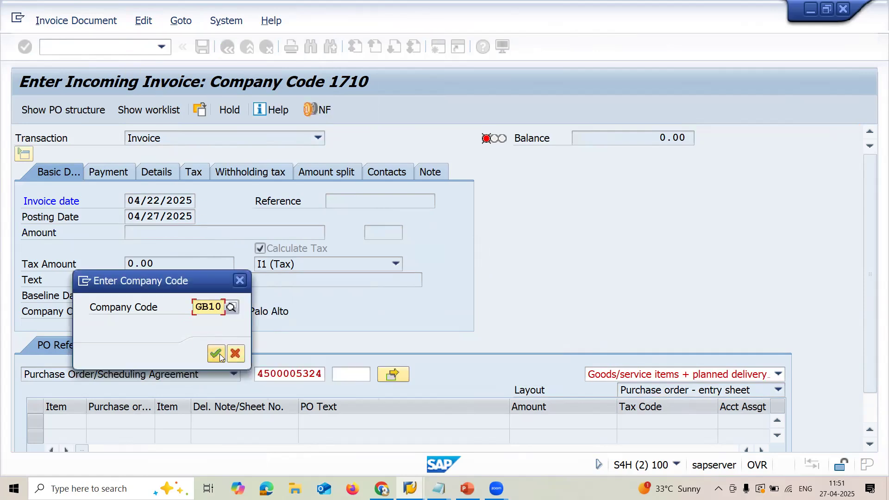
pyautogui.click(216, 353)
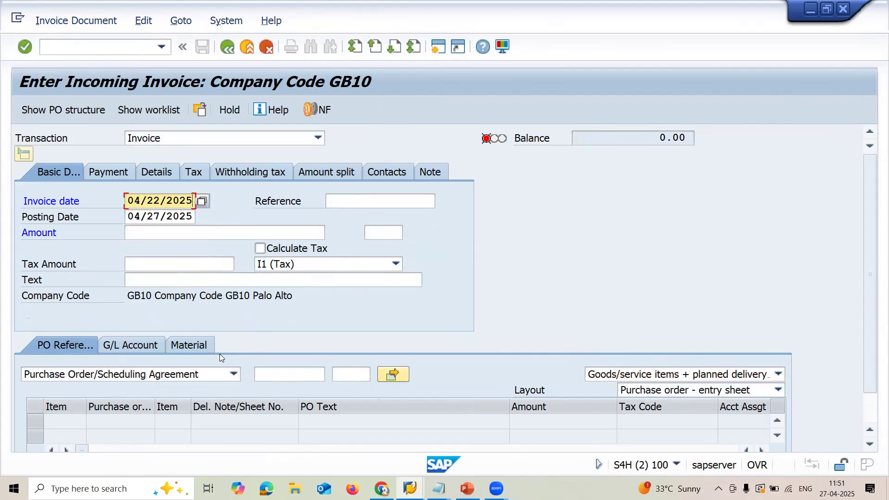
pyautogui.write('04/27/2025')
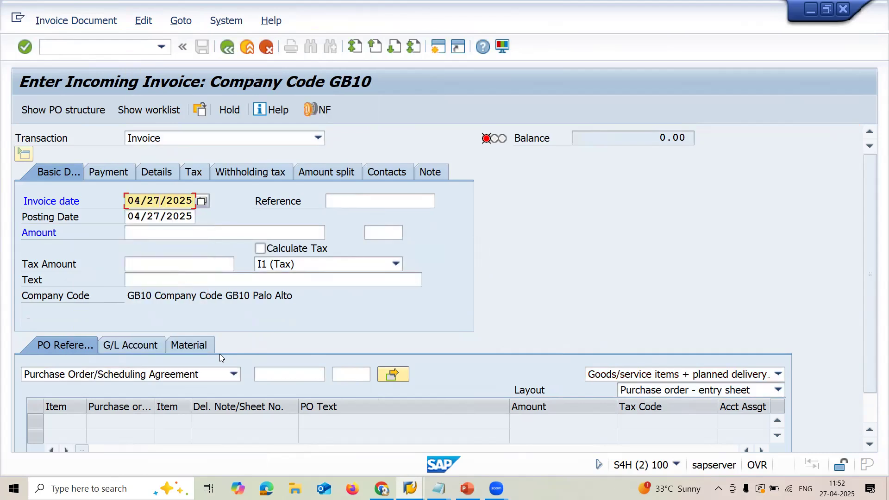
pyautogui.click(260, 248)
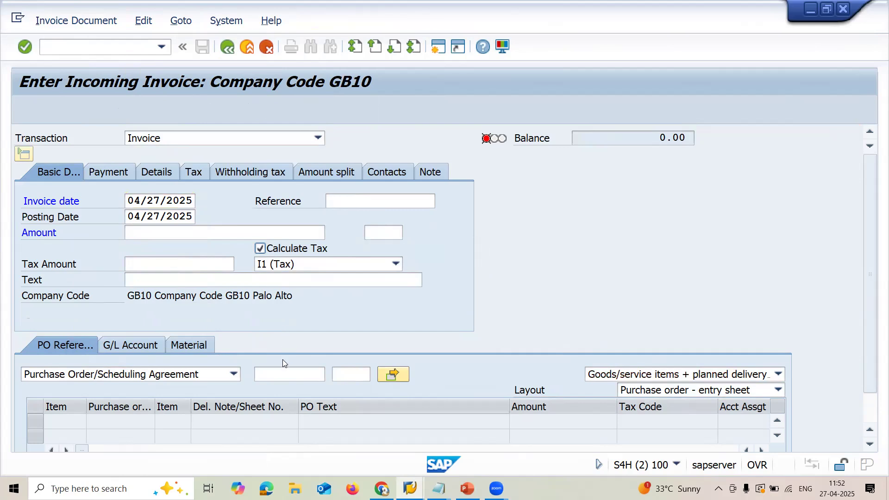
pyautogui.write('4500005324')
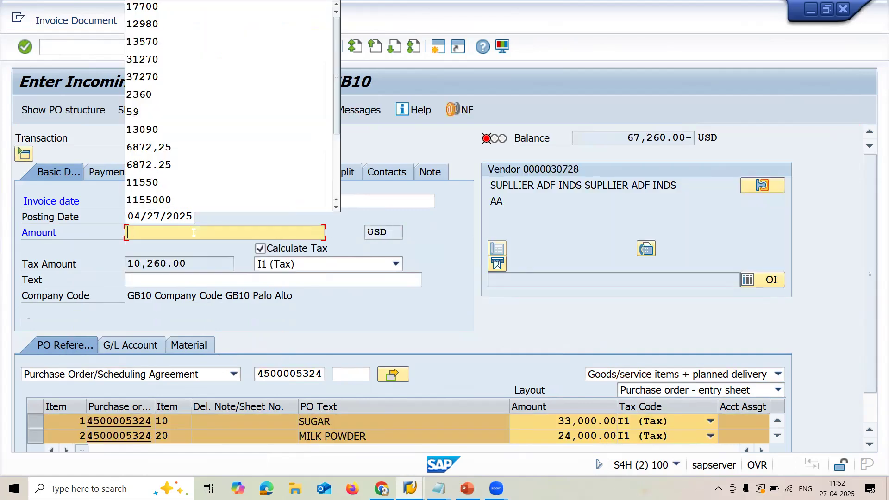
pyautogui.write('67260')
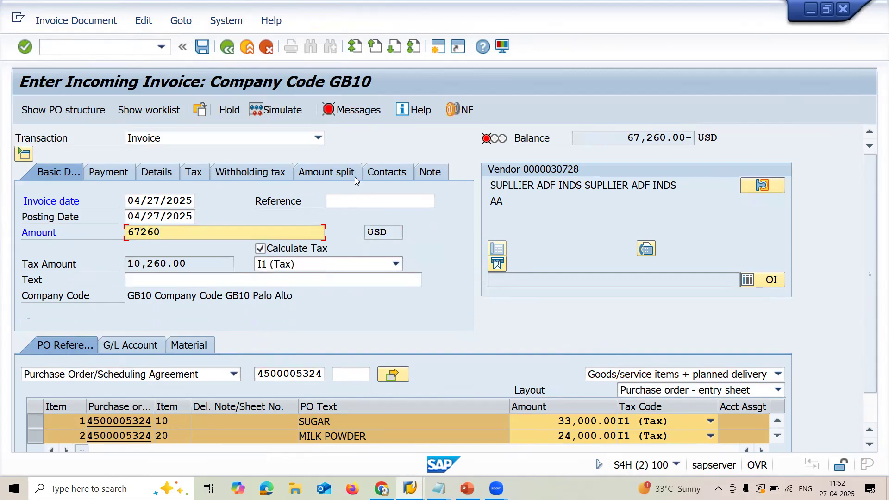
pyautogui.click(630, 138)
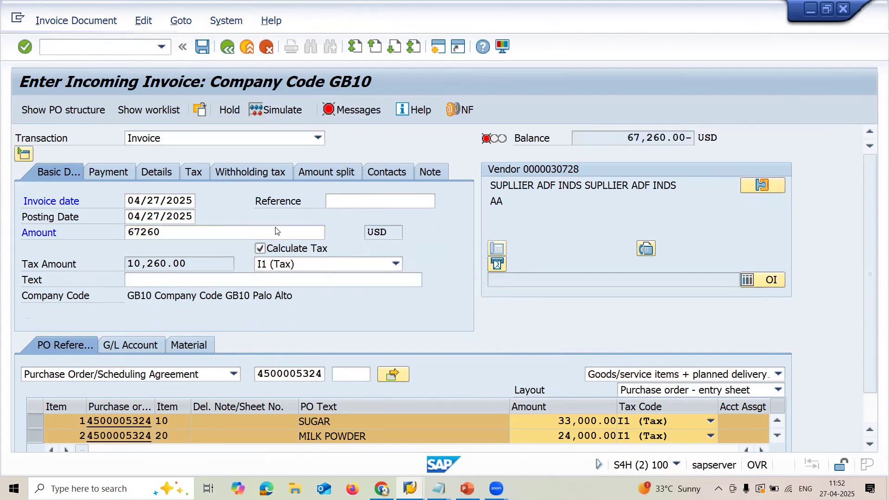
pyautogui.click(108, 172)
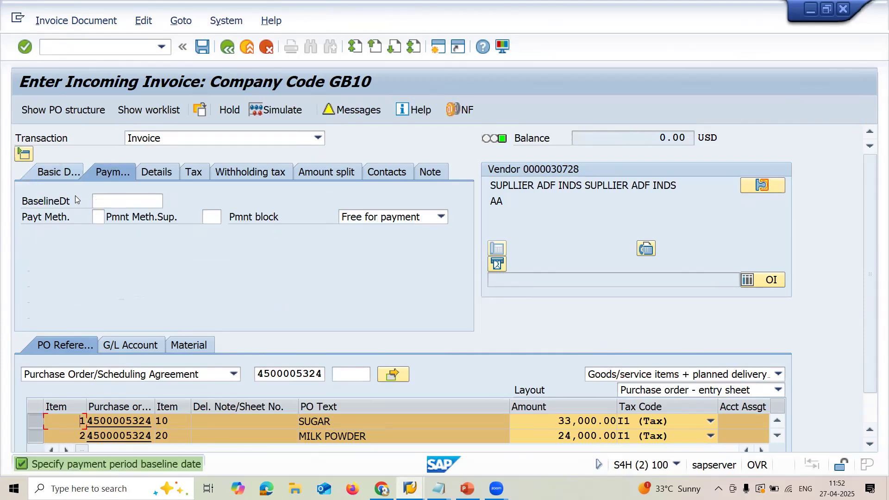
pyautogui.write('04/22/2025')
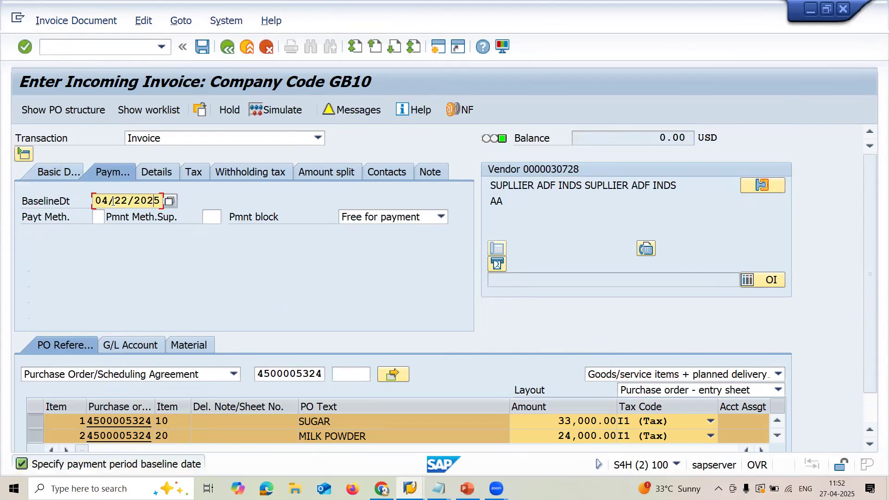
pyautogui.write('04/27/2025')
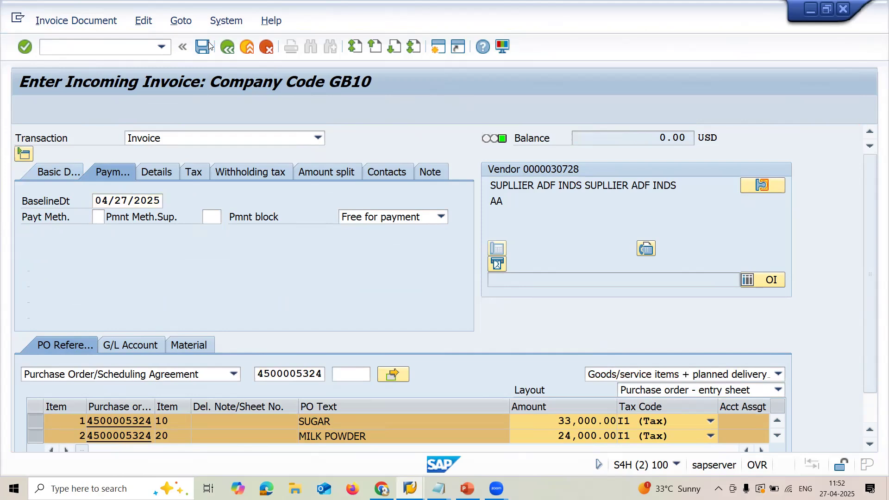
pyautogui.click(202, 47)
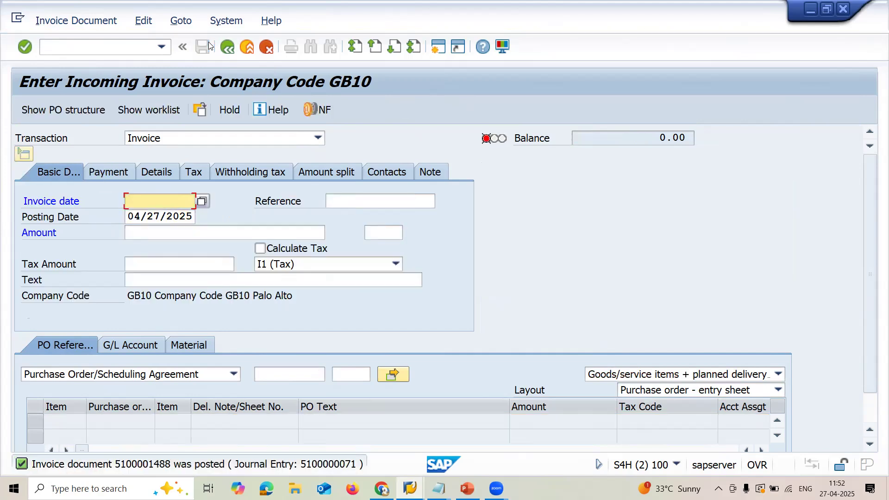